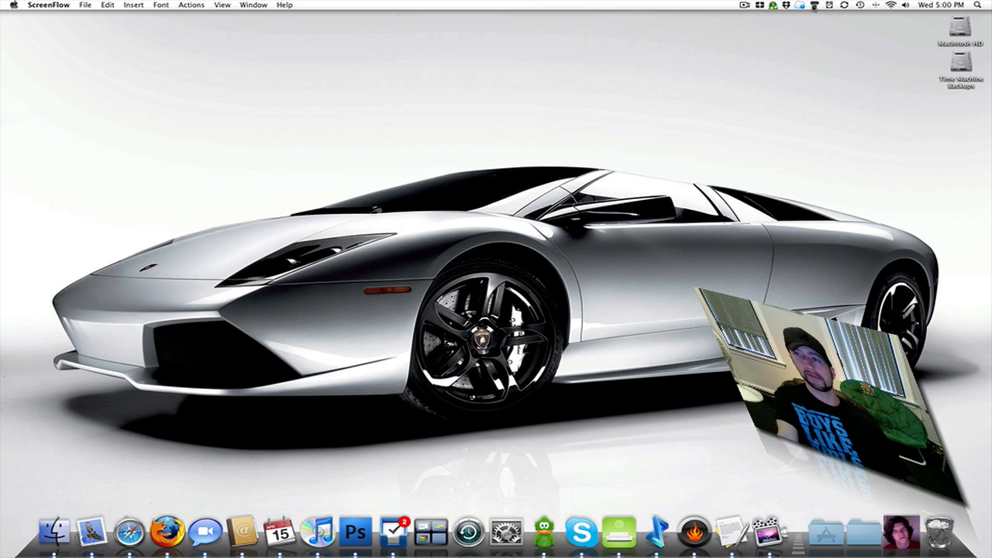
Open the Typinator menu-bar menu listing Show Window, Preferences and Import.
{"action": "left_click", "coordinate": [814, 5]}
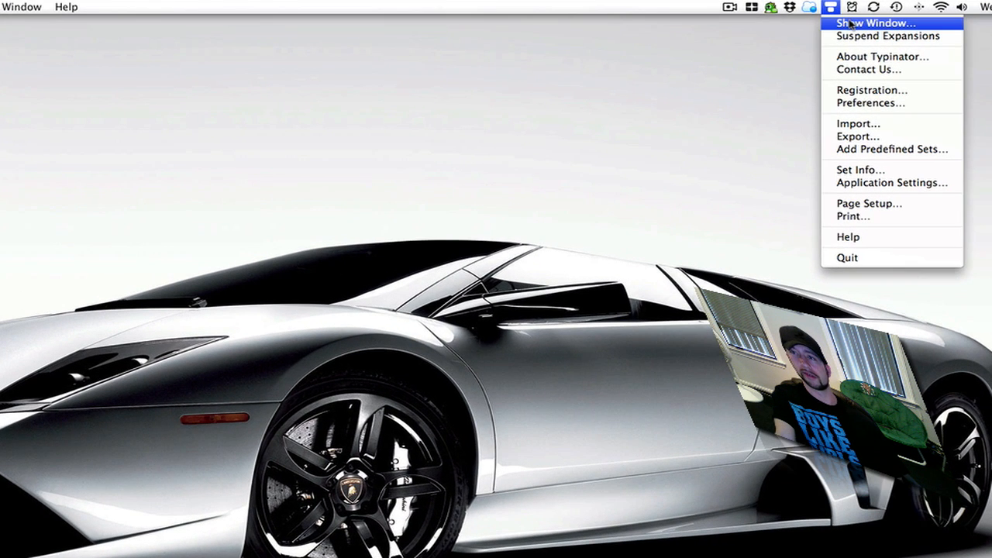
Show the Typinator window with My Abbreviations, then reopen the menu-bar menu.
{"action": "left_click", "coordinate": [874, 23]}
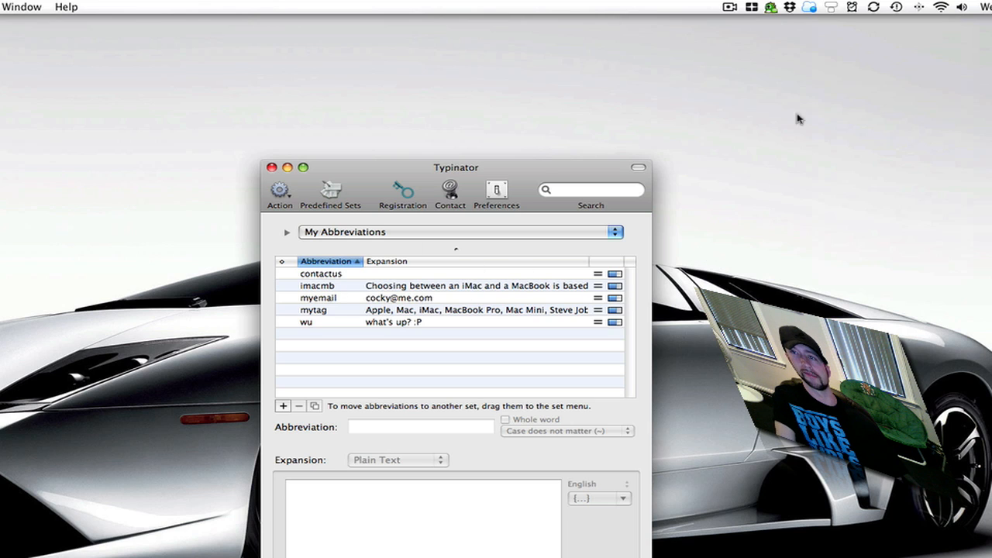
{"action": "left_click", "coordinate": [831, 7]}
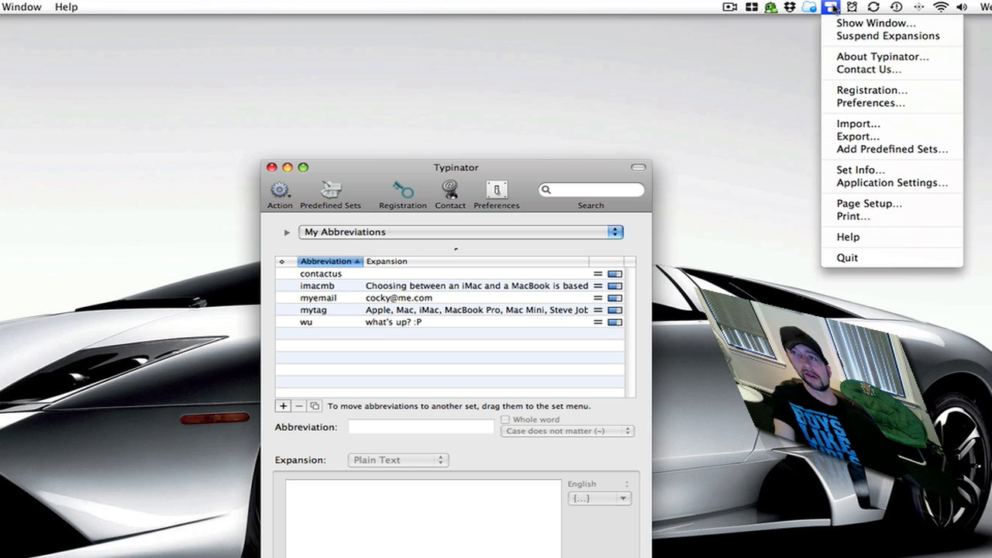
{"action": "mouse_move", "coordinate": [882, 56]}
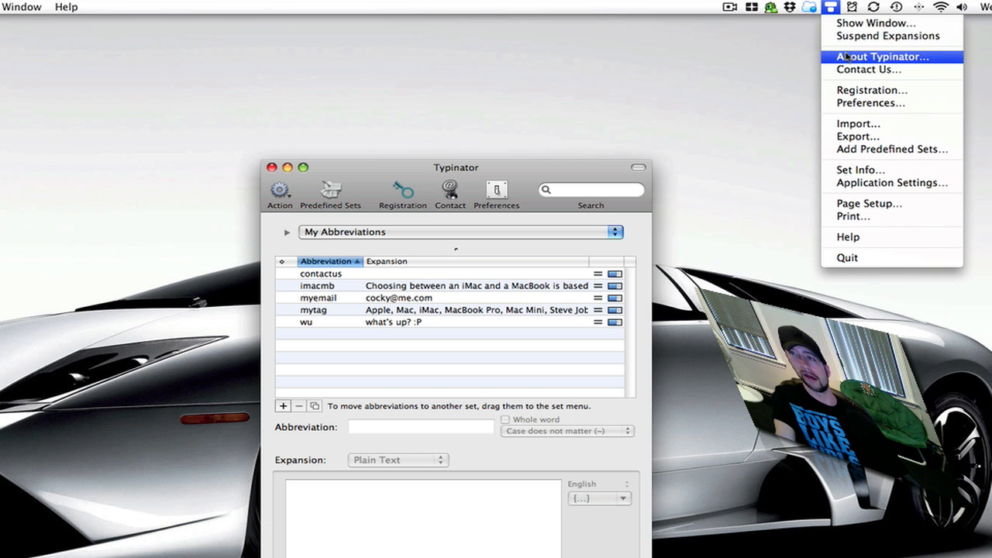
{"action": "mouse_move", "coordinate": [868, 69]}
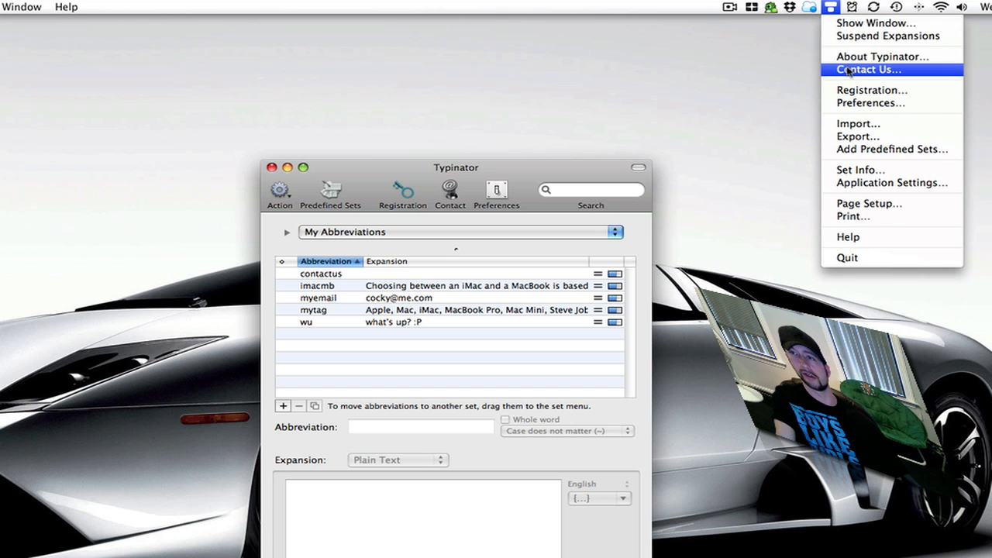
{"action": "left_click", "coordinate": [868, 69]}
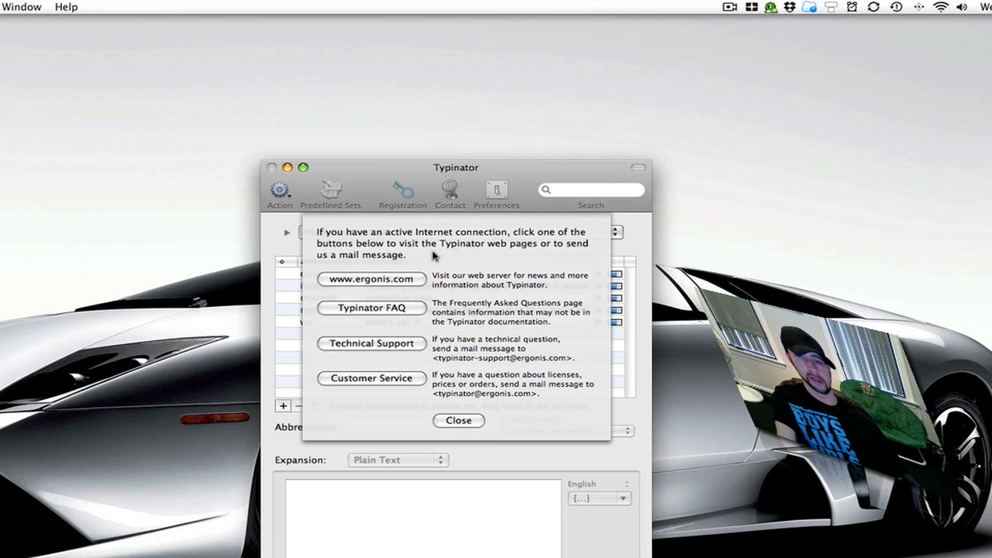
{"action": "mouse_move", "coordinate": [411, 293]}
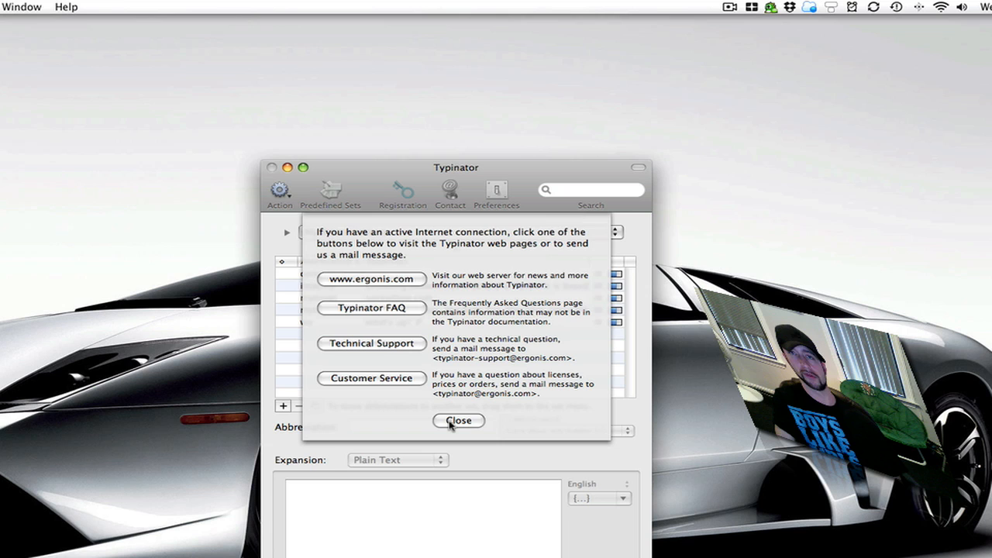
{"action": "left_click", "coordinate": [458, 420]}
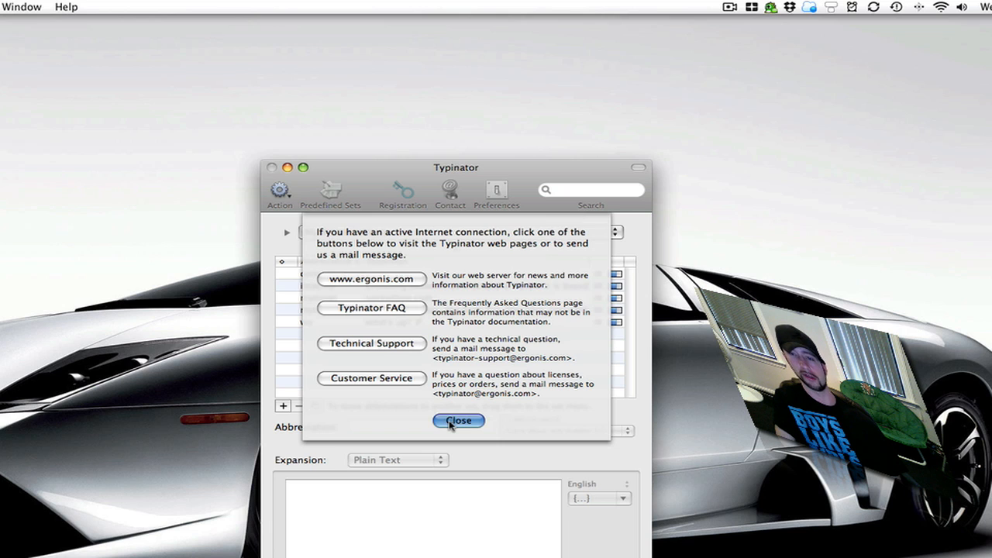
{"action": "left_click", "coordinate": [457, 420]}
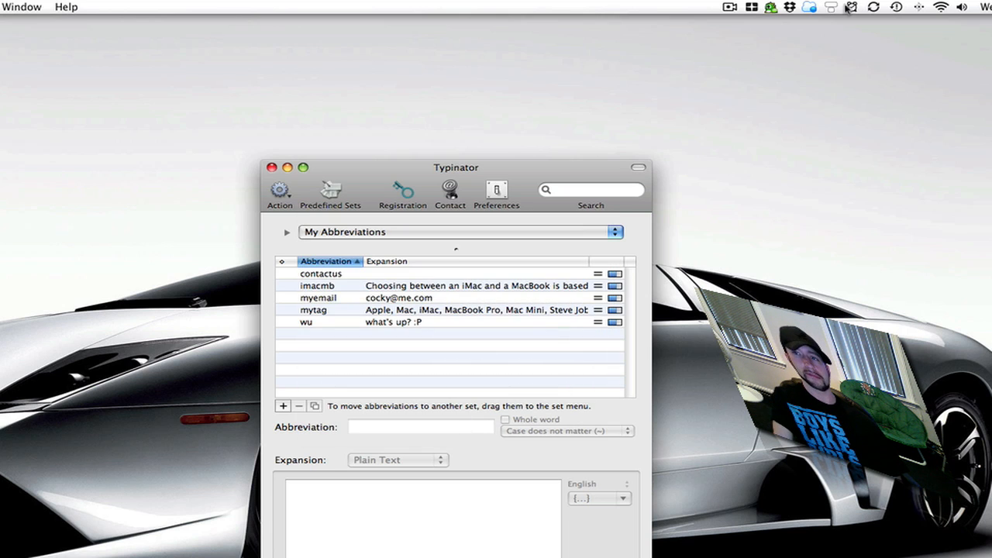
{"action": "left_click", "coordinate": [830, 7]}
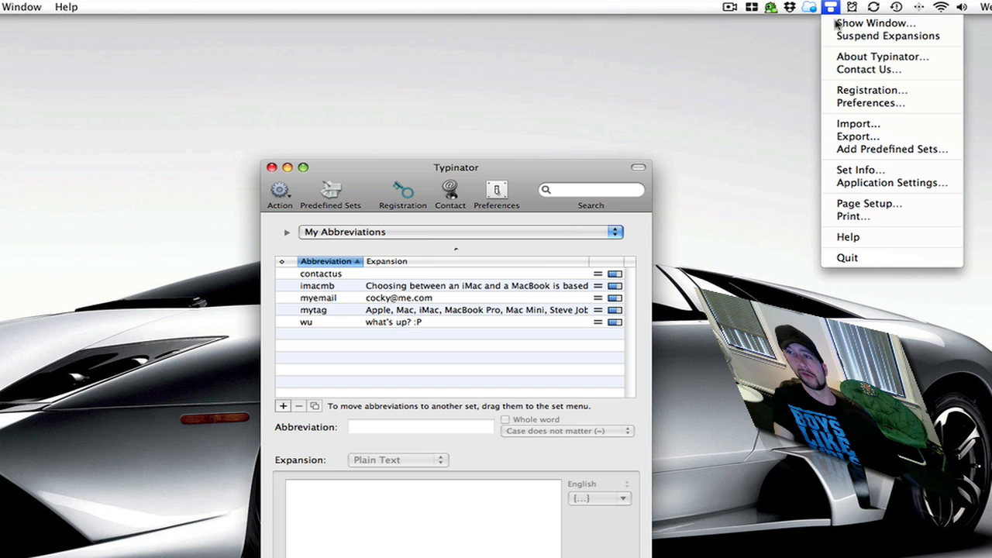
{"action": "mouse_move", "coordinate": [850, 87]}
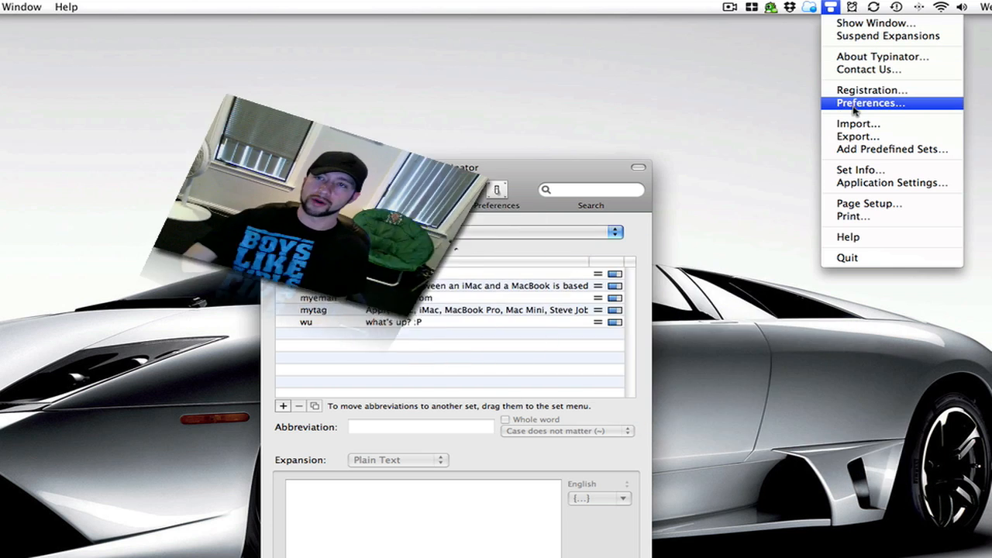
{"action": "left_click", "coordinate": [870, 102]}
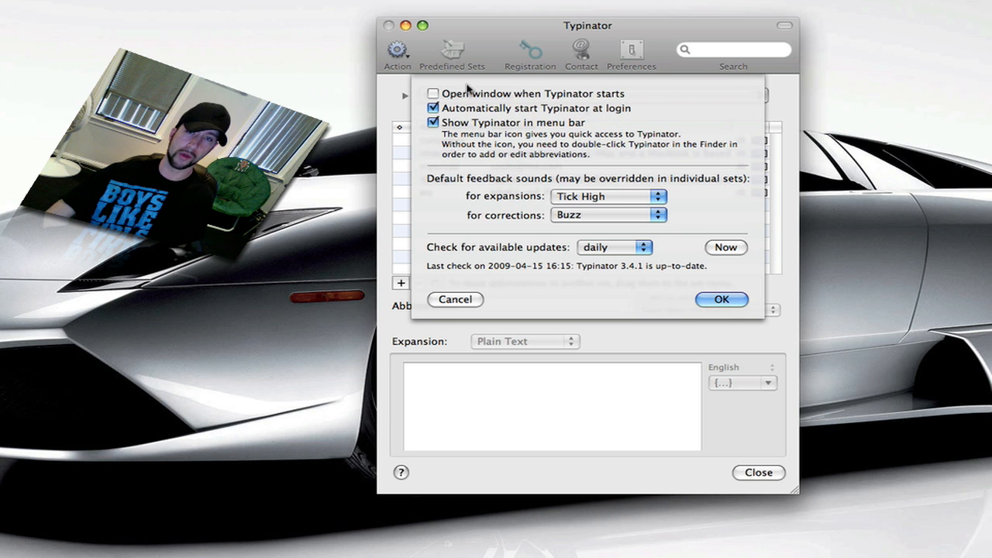
{"action": "left_click", "coordinate": [720, 299]}
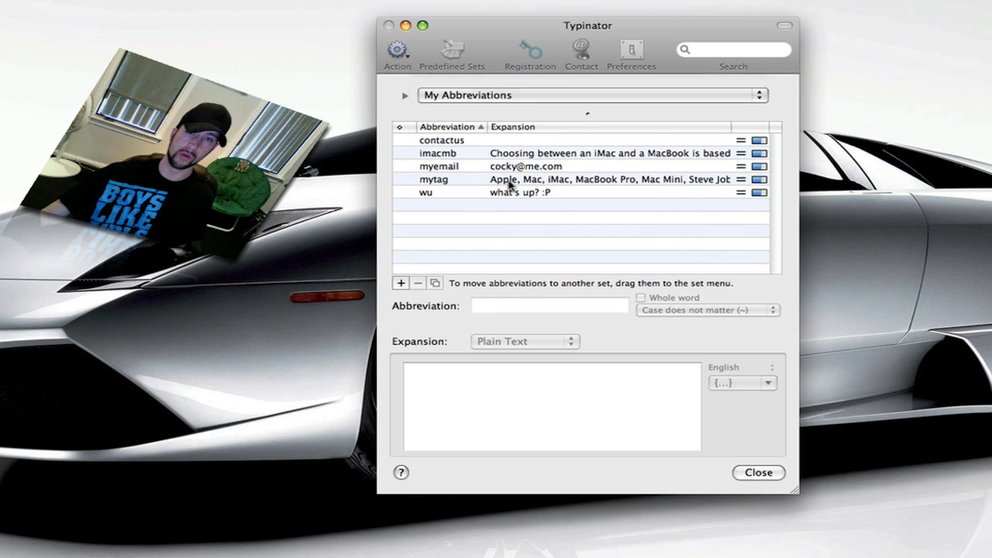
{"action": "left_click", "coordinate": [450, 126]}
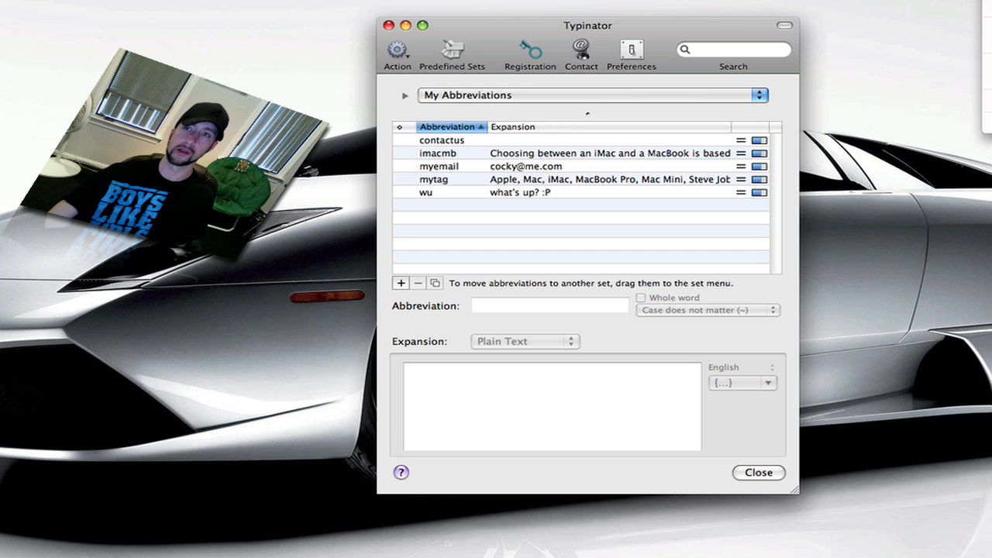
{"action": "left_click", "coordinate": [631, 51]}
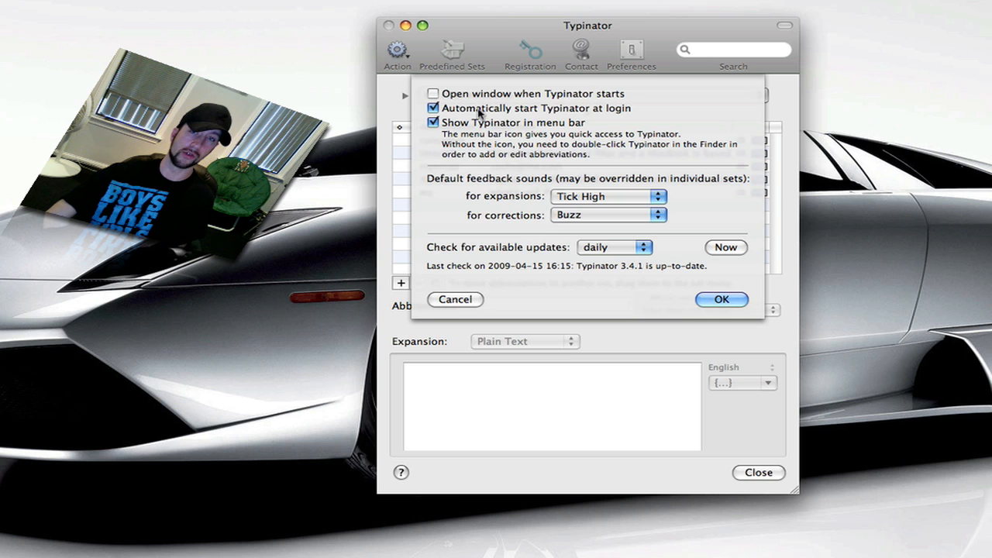
{"action": "mouse_move", "coordinate": [593, 121]}
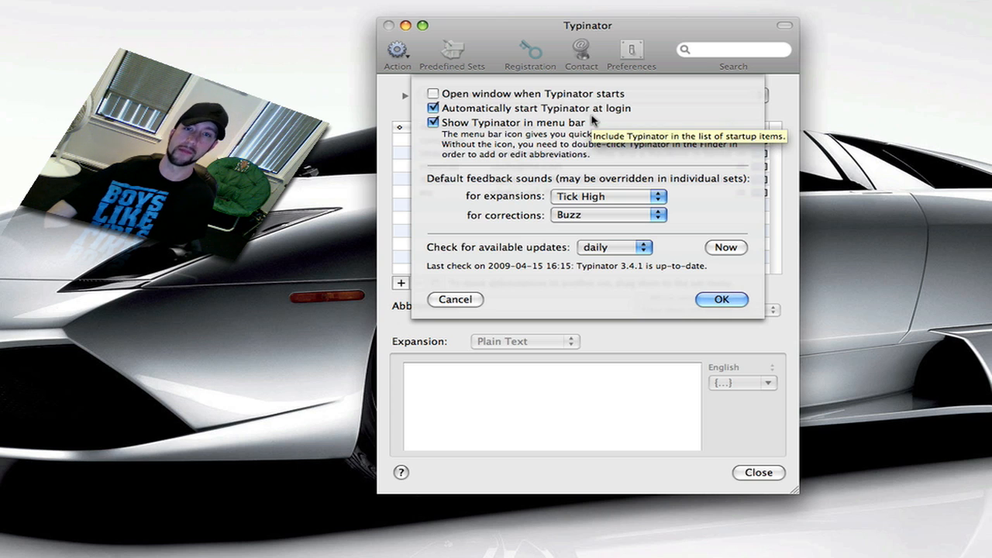
{"action": "mouse_move", "coordinate": [503, 100]}
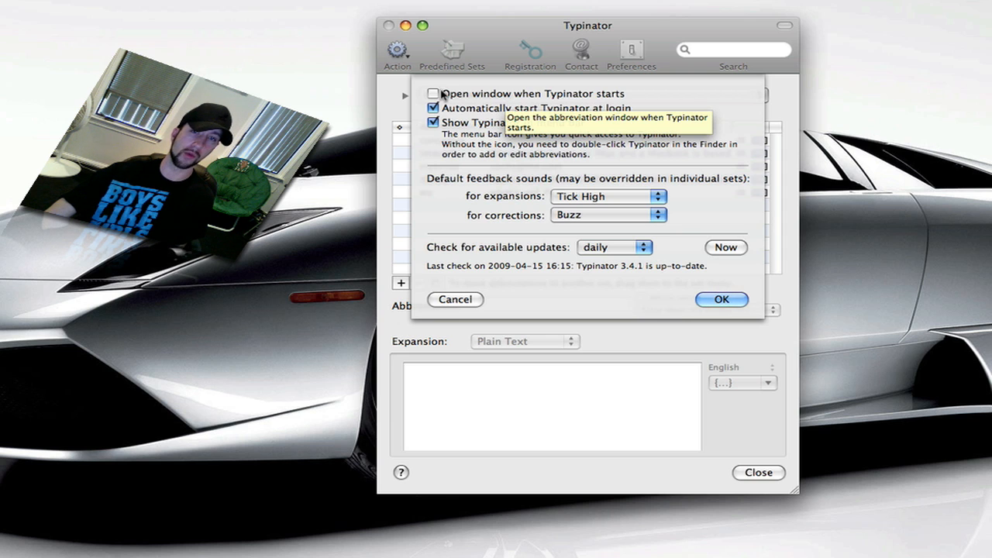
{"action": "mouse_move", "coordinate": [694, 116]}
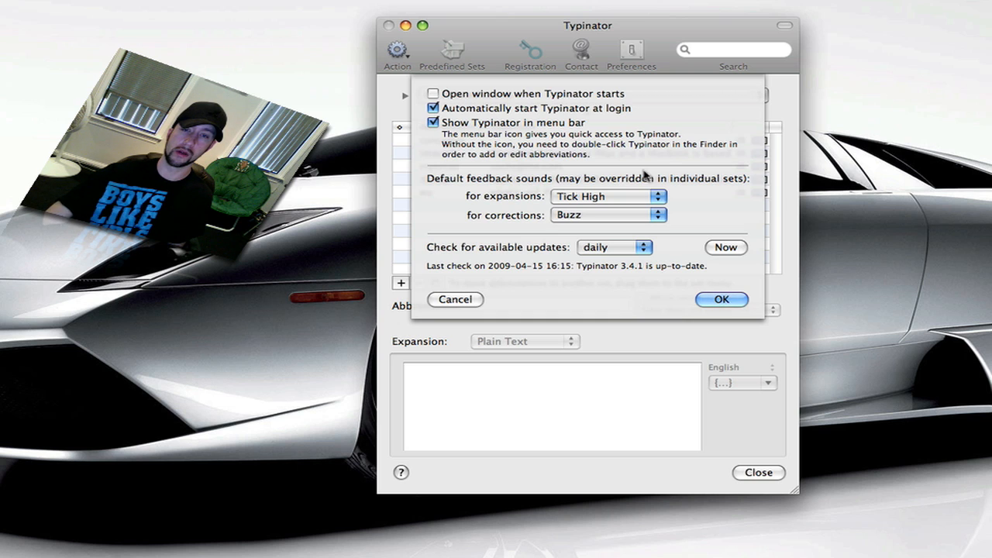
{"action": "left_click", "coordinate": [615, 246]}
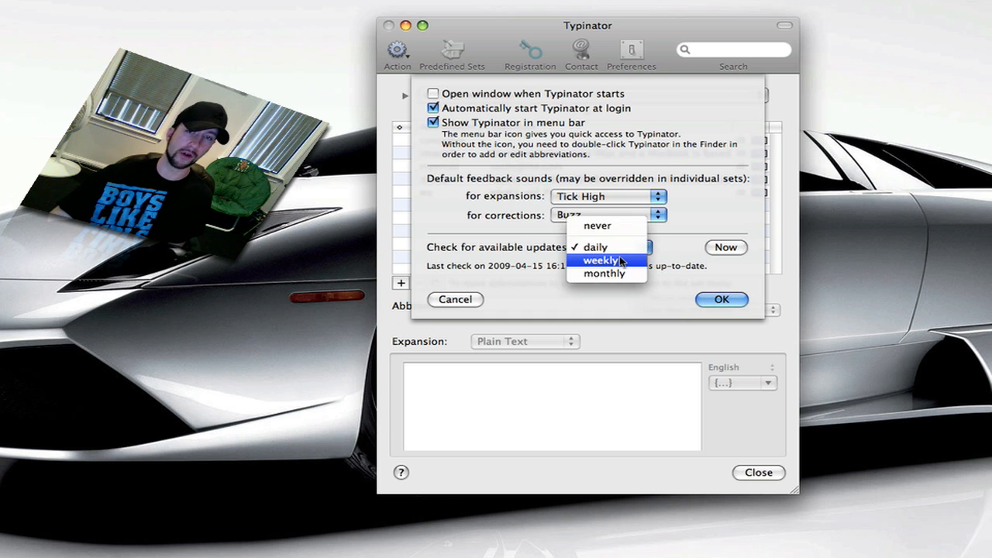
{"action": "mouse_move", "coordinate": [613, 251]}
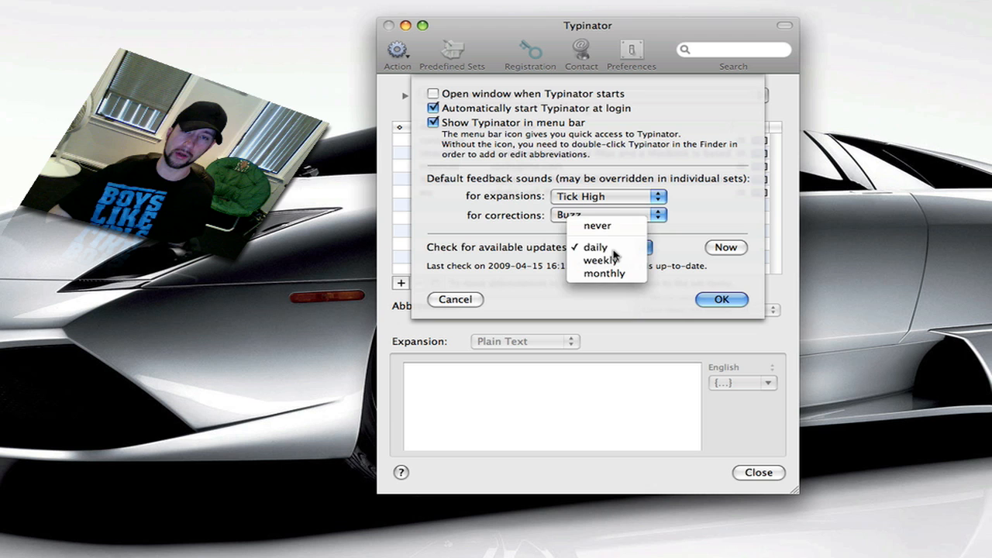
{"action": "left_click", "coordinate": [595, 247]}
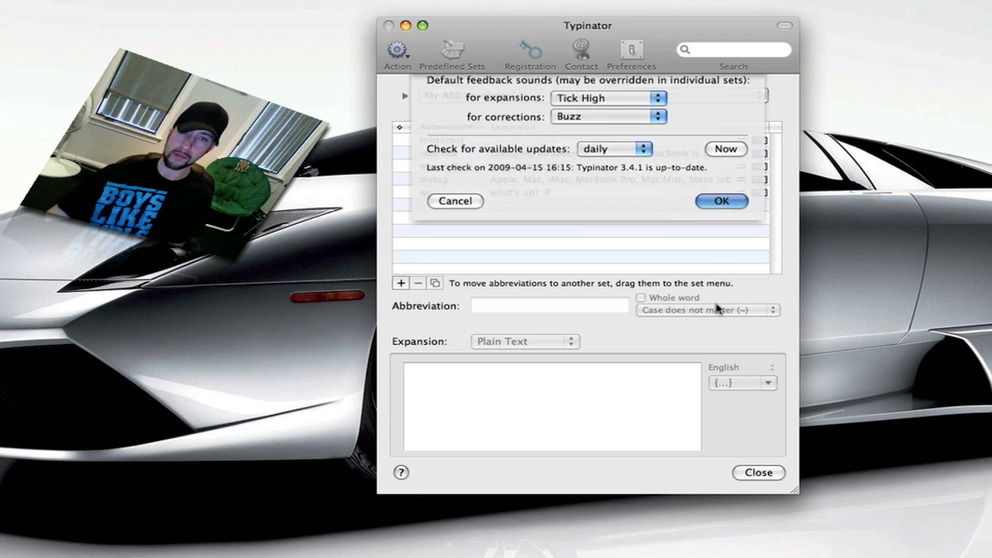
{"action": "left_click", "coordinate": [720, 201]}
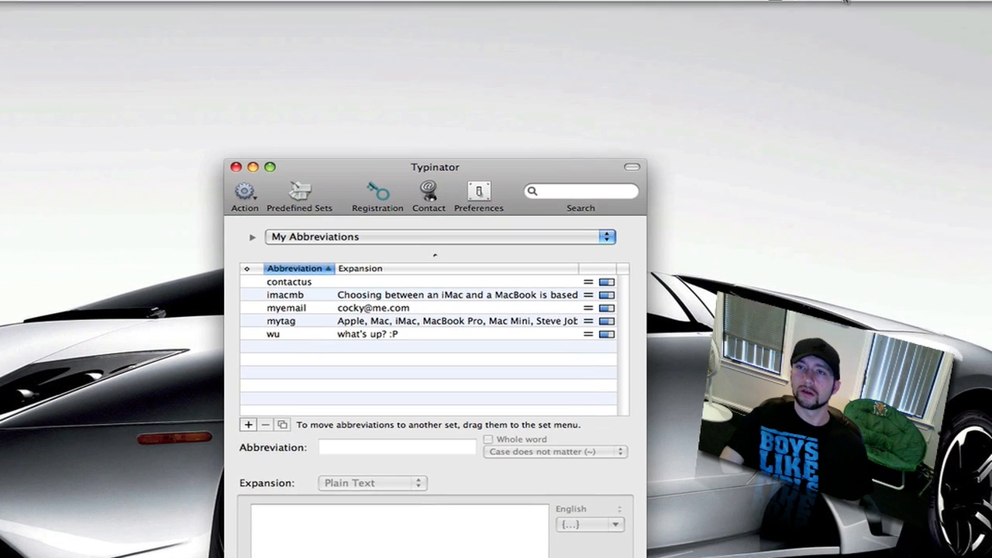
{"action": "left_click", "coordinate": [824, 7]}
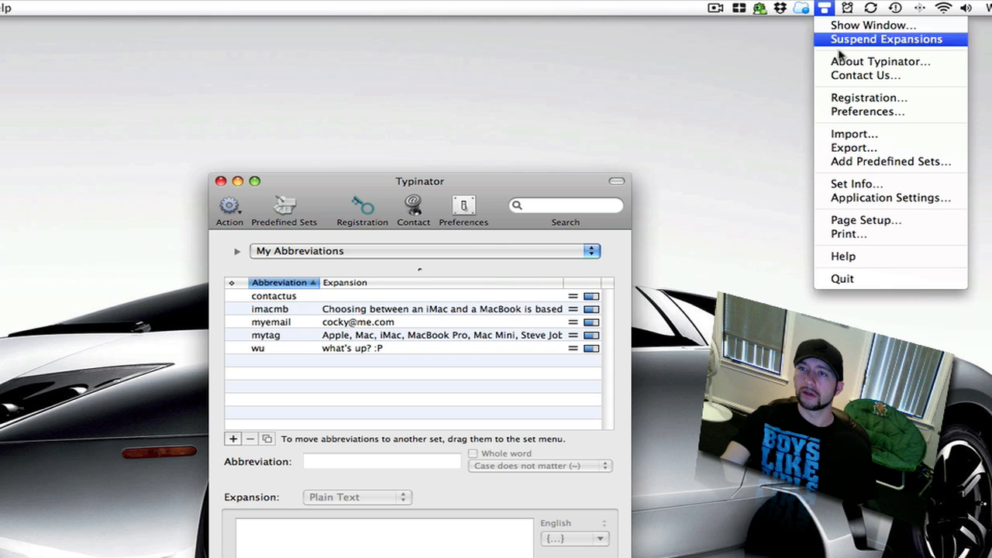
{"action": "mouse_move", "coordinate": [889, 198]}
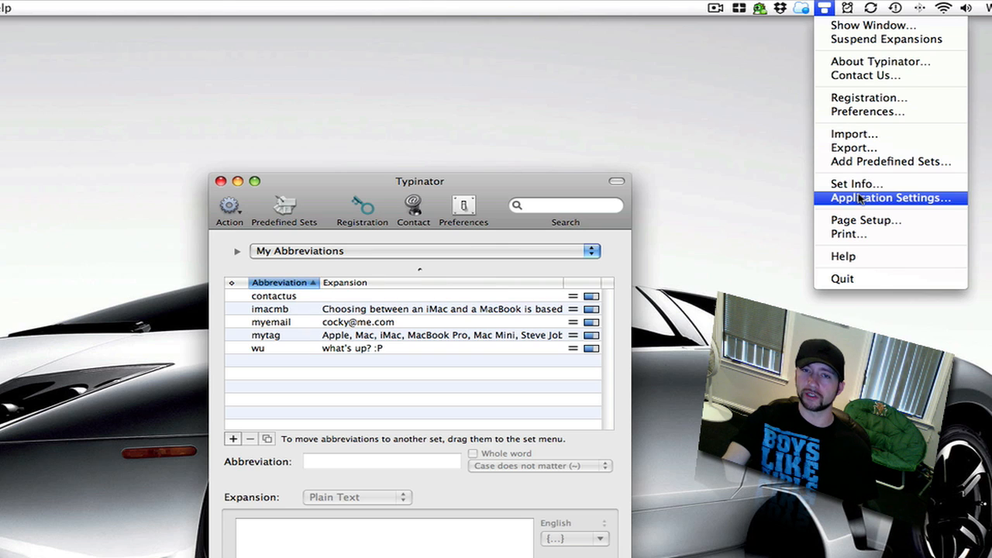
{"action": "mouse_move", "coordinate": [540, 275]}
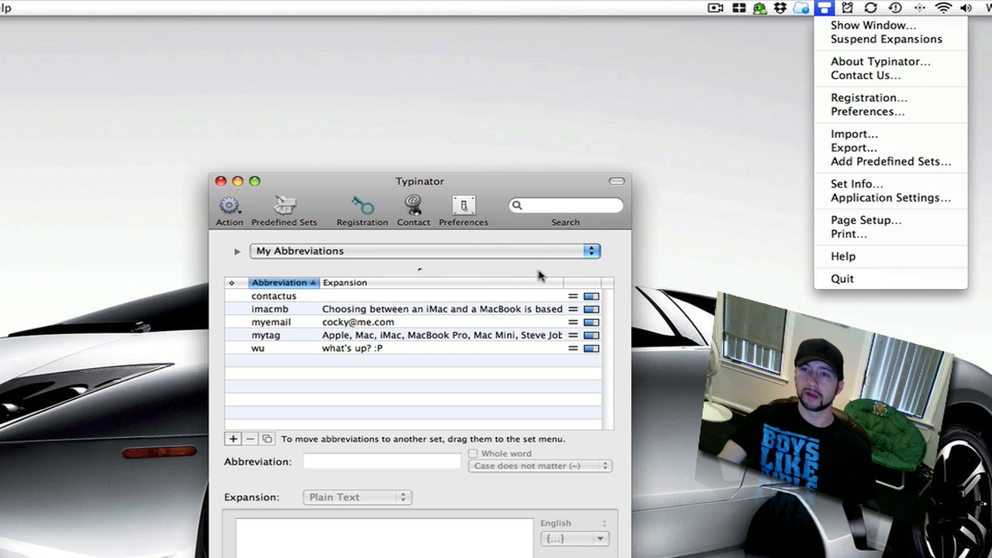
{"action": "mouse_move", "coordinate": [865, 220]}
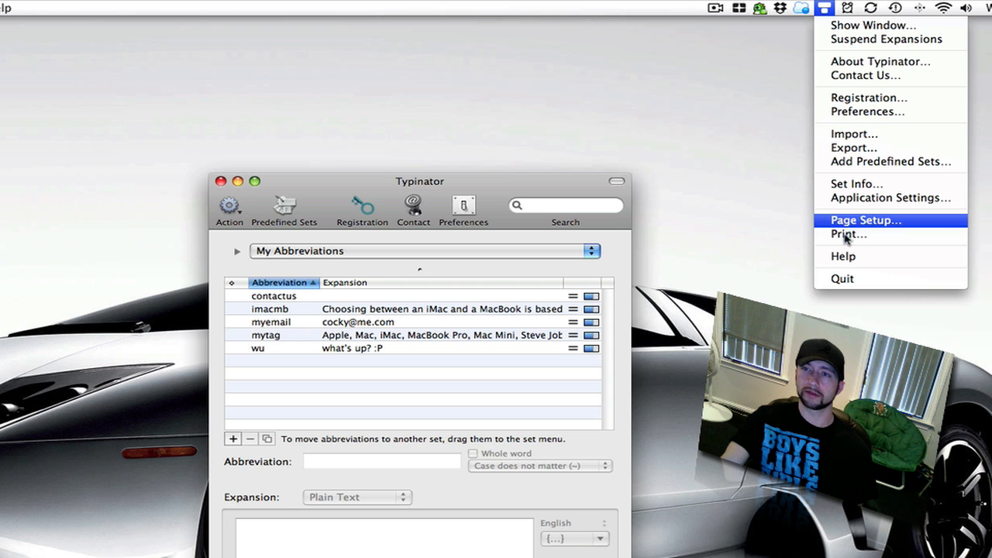
{"action": "mouse_move", "coordinate": [521, 221]}
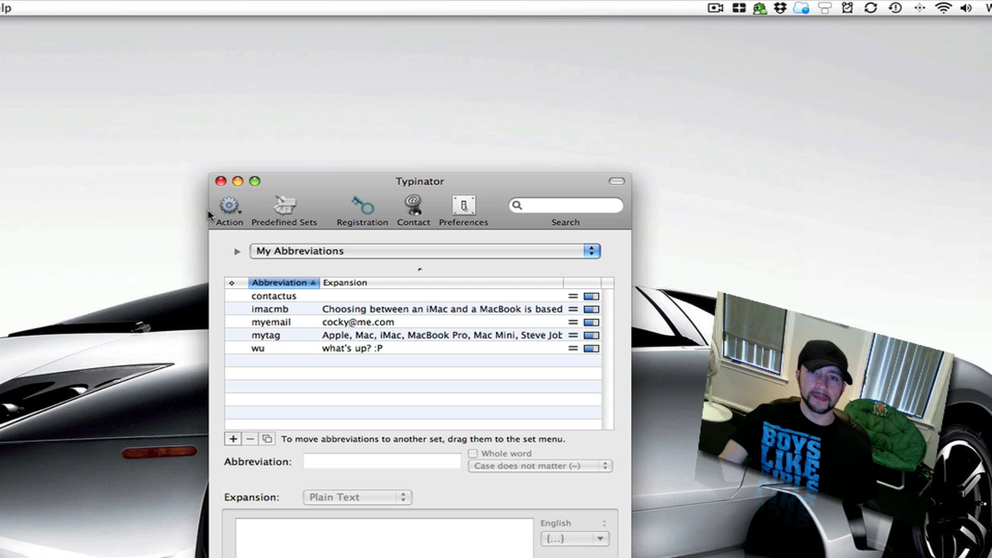
{"action": "mouse_move", "coordinate": [308, 306]}
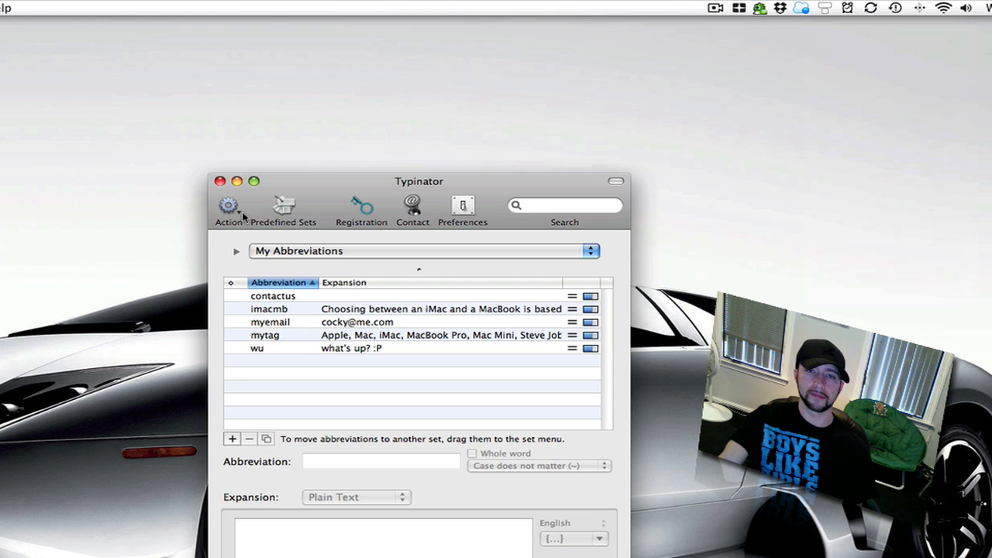
Check the Action gear menu, then open the Predefined Sets sheet.
{"action": "left_click", "coordinate": [228, 209]}
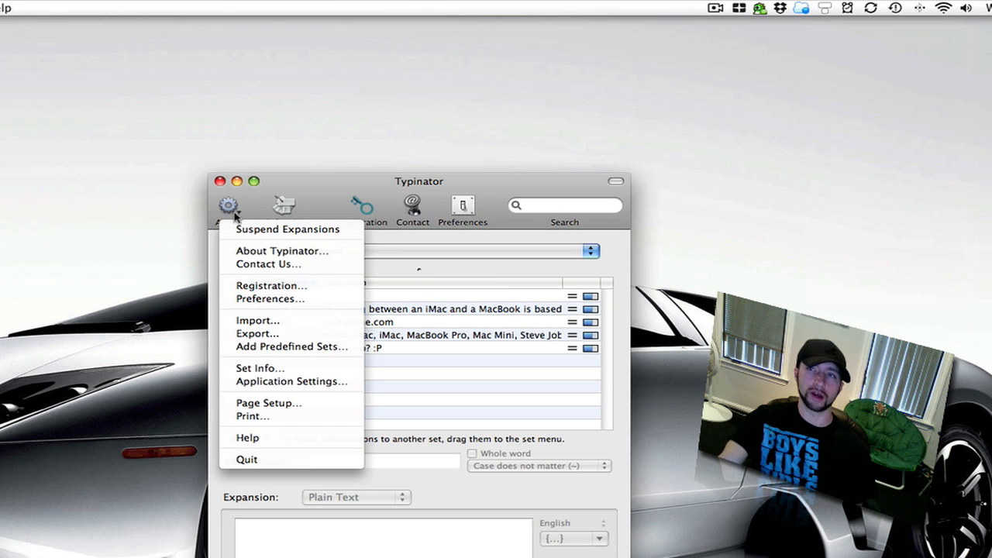
{"action": "mouse_move", "coordinate": [358, 196]}
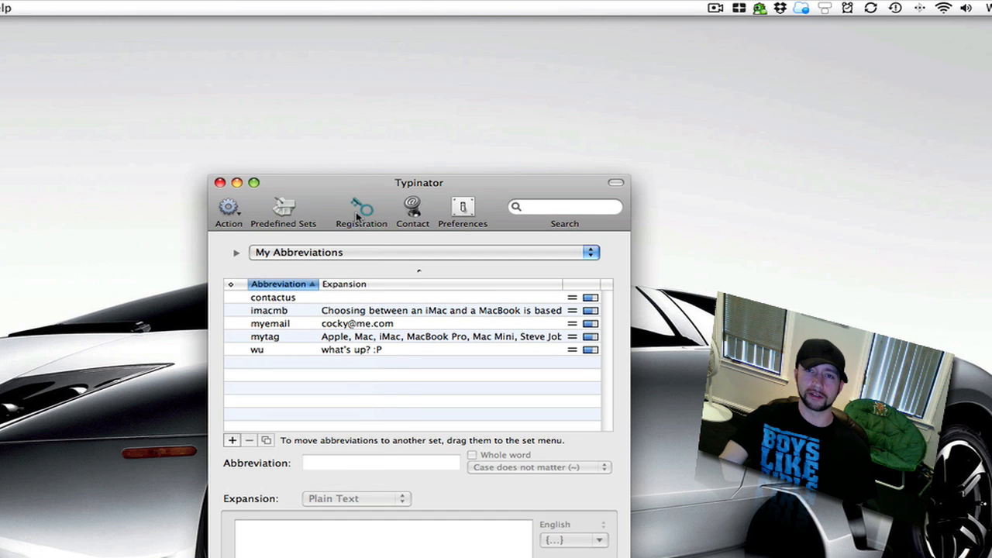
{"action": "mouse_move", "coordinate": [462, 209]}
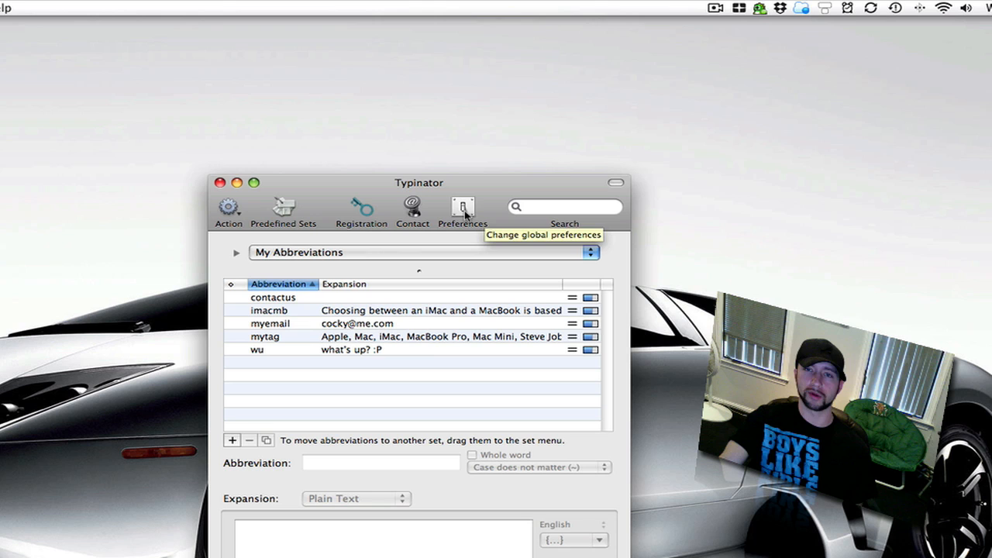
{"action": "mouse_move", "coordinate": [419, 349]}
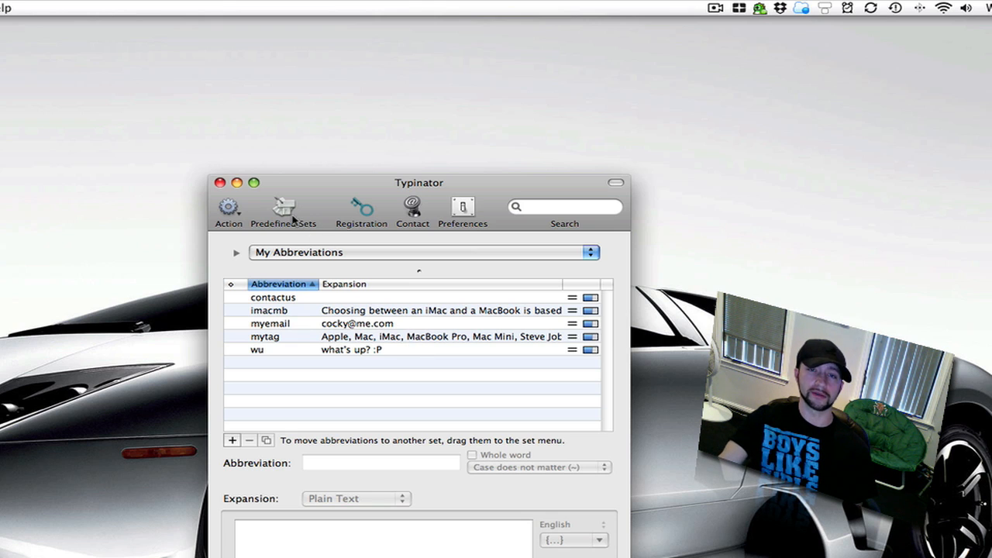
{"action": "left_click", "coordinate": [283, 209]}
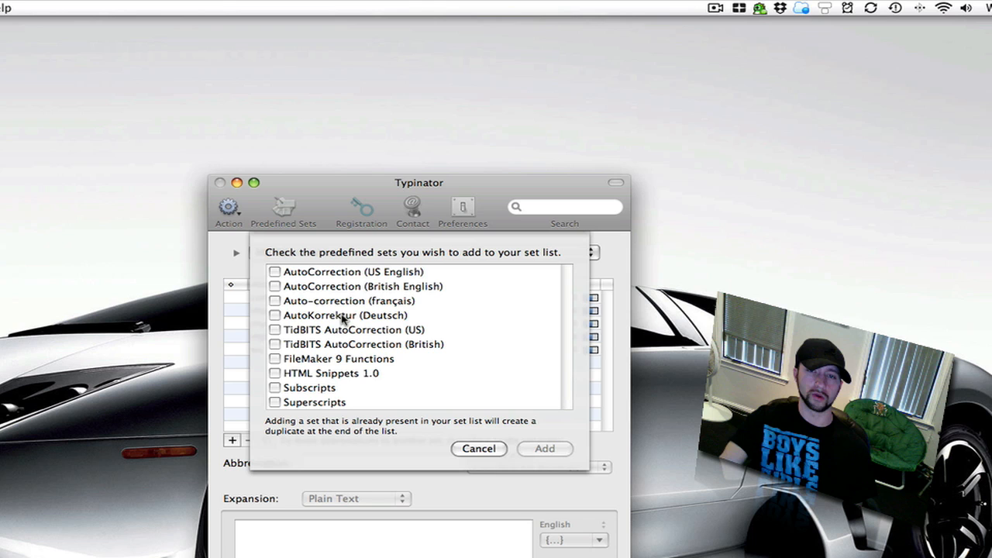
Cancel the Predefined Sets sheet and open the abbreviation set pop-up menu.
{"action": "left_click", "coordinate": [478, 449]}
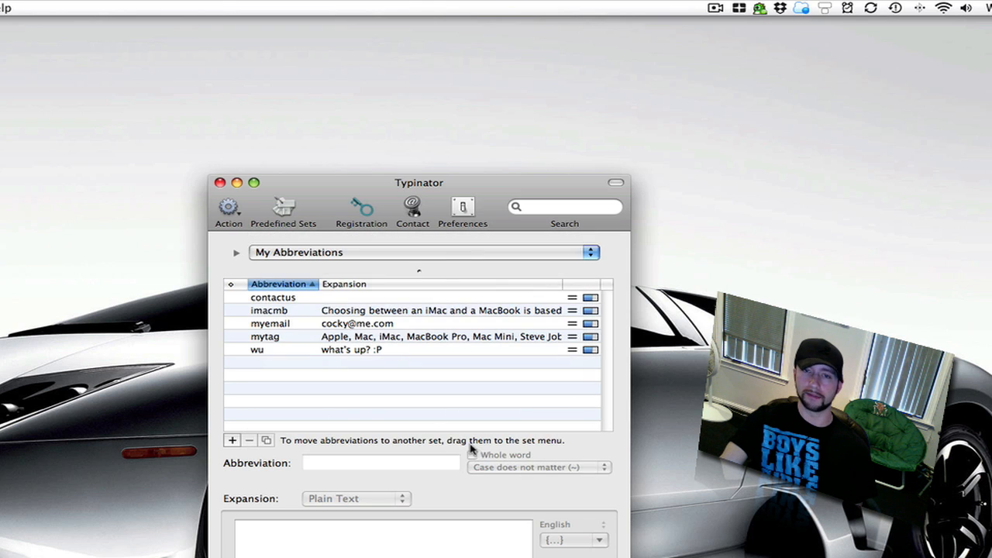
{"action": "left_click", "coordinate": [424, 252]}
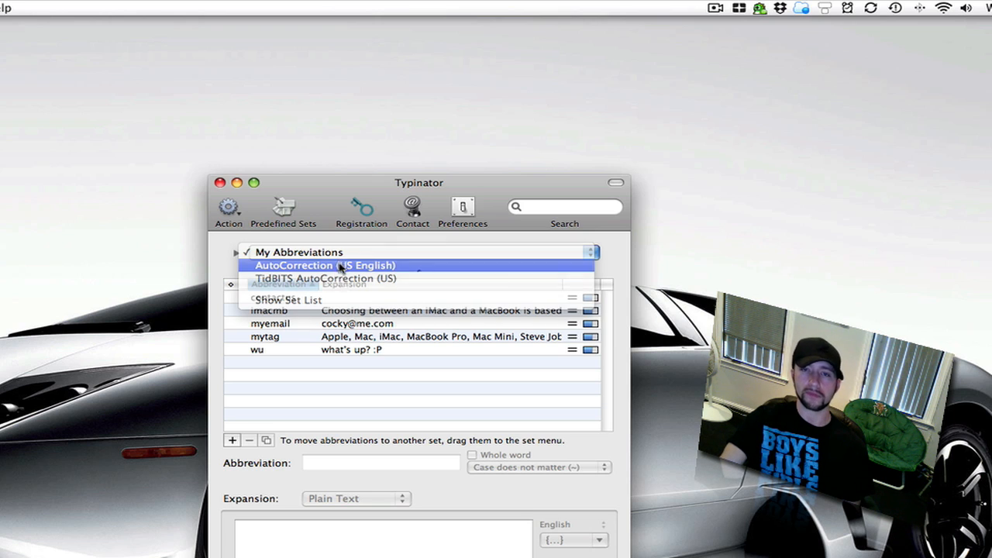
Switch to the AutoCorrection (US English) set and scroll through its entries.
{"action": "left_click", "coordinate": [324, 265]}
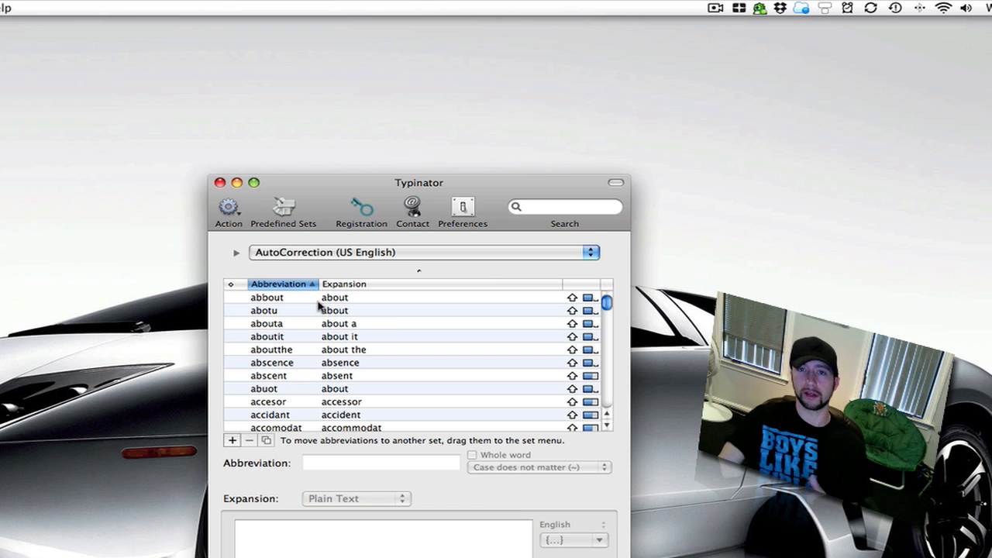
{"action": "mouse_move", "coordinate": [367, 300]}
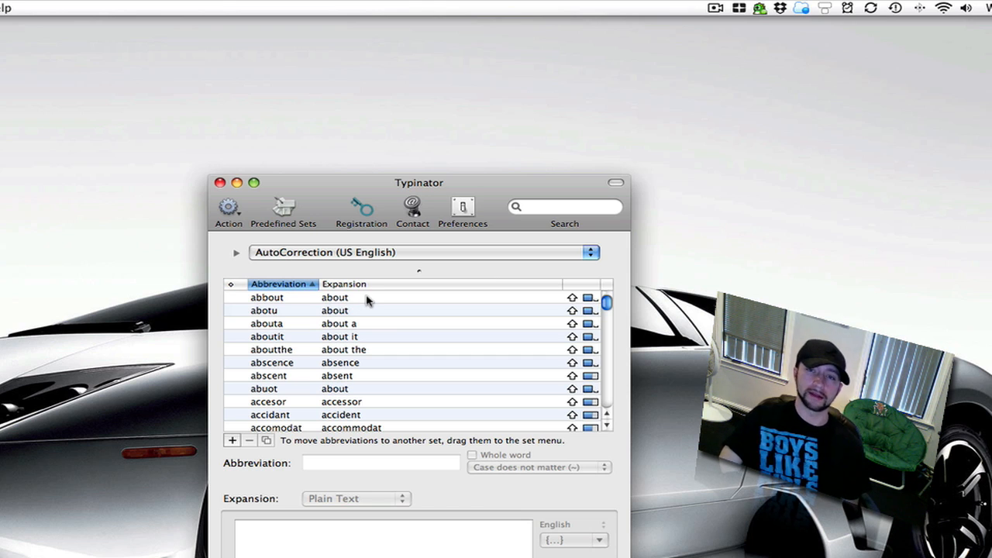
{"action": "scroll", "scroll_direction": "down", "scroll_amount": 3}
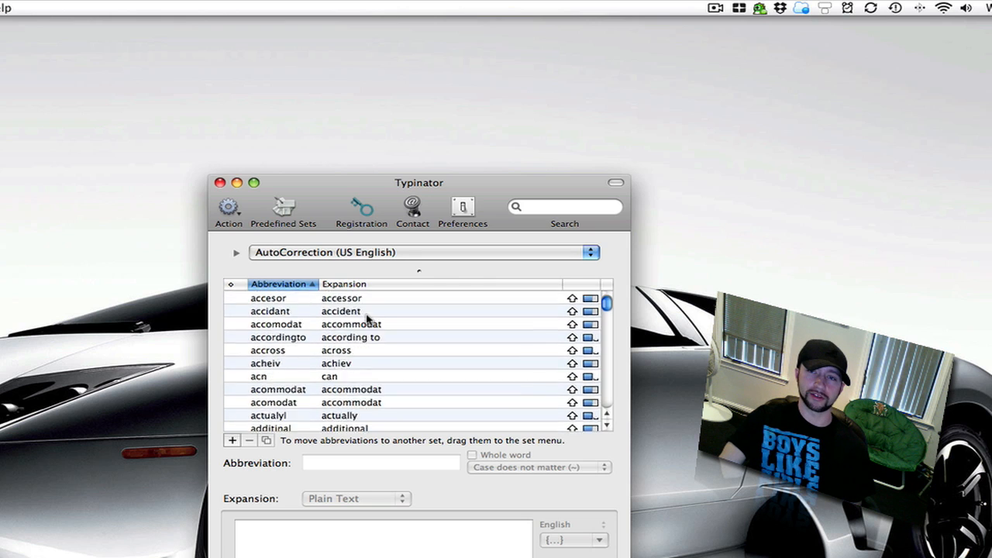
{"action": "scroll", "scroll_direction": "down", "scroll_amount": 3}
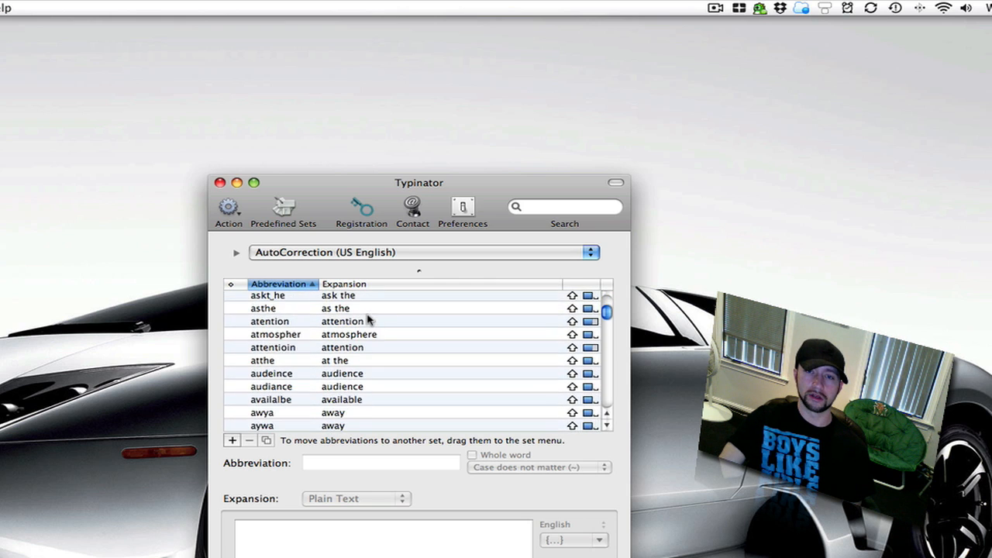
{"action": "scroll", "scroll_direction": "down", "scroll_amount": 3}
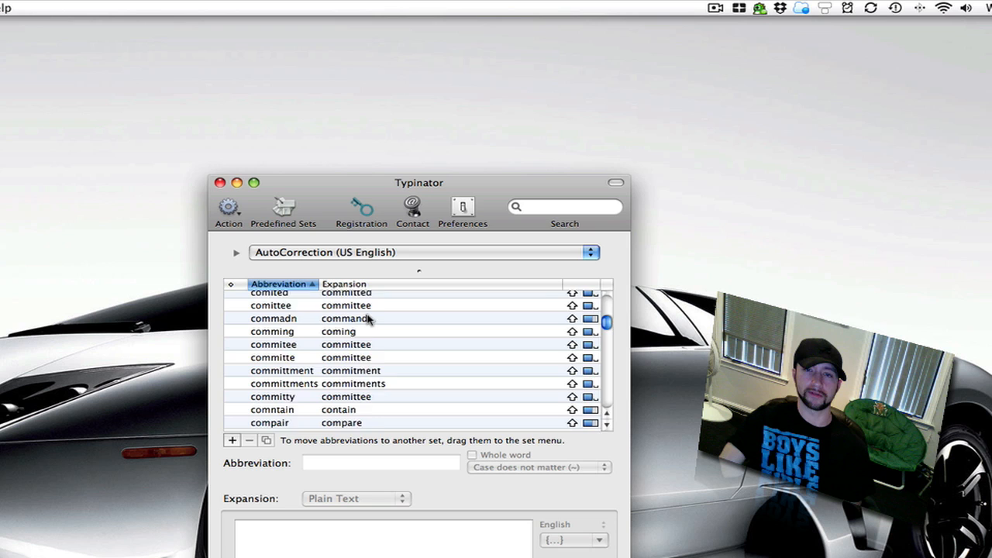
{"action": "scroll", "scroll_direction": "down", "scroll_amount": 3}
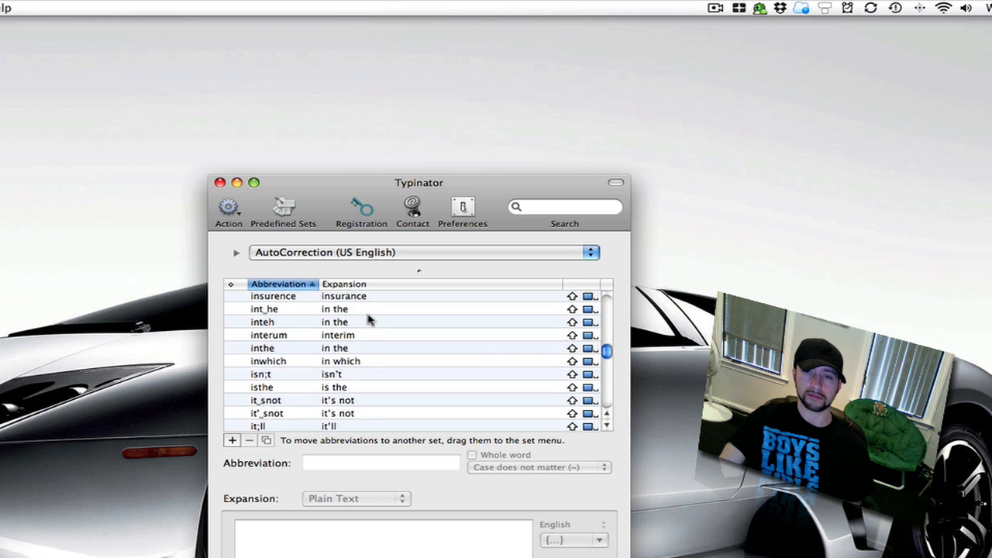
Switch to the TidBITS AutoCorrection (US) set and browse its entries.
{"action": "left_click", "coordinate": [422, 252]}
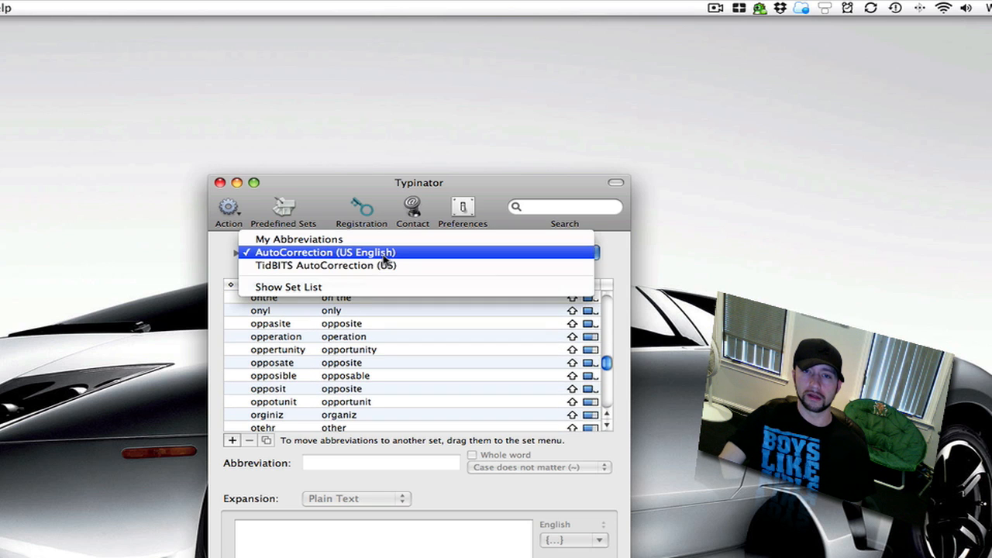
{"action": "left_click", "coordinate": [327, 265]}
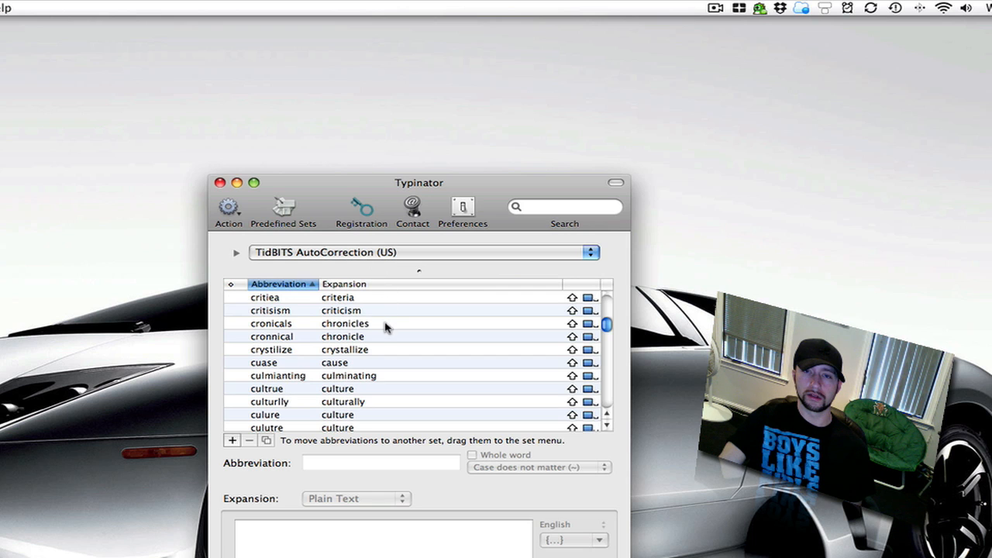
{"action": "left_click", "coordinate": [271, 323]}
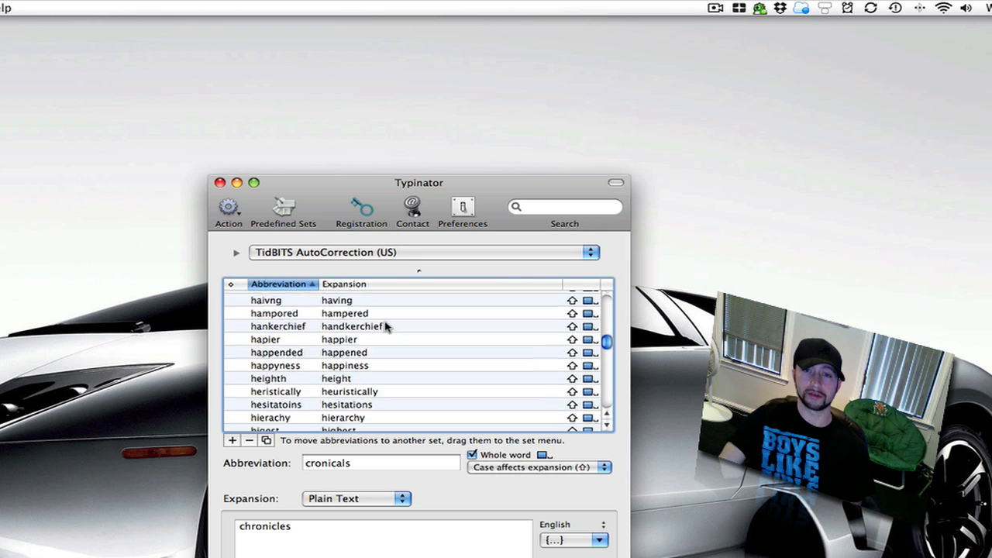
{"action": "scroll", "scroll_direction": "down", "scroll_amount": 3}
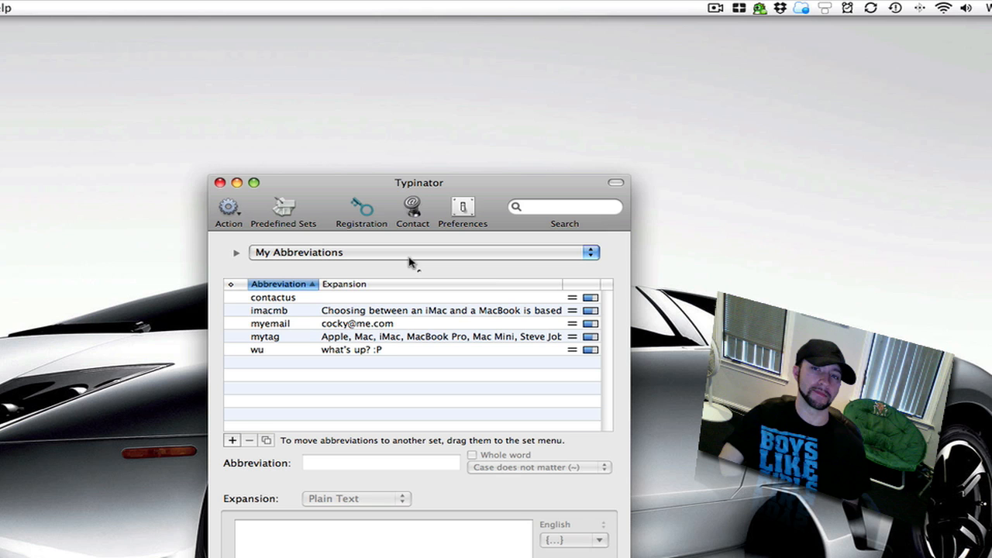
{"action": "mouse_move", "coordinate": [427, 268]}
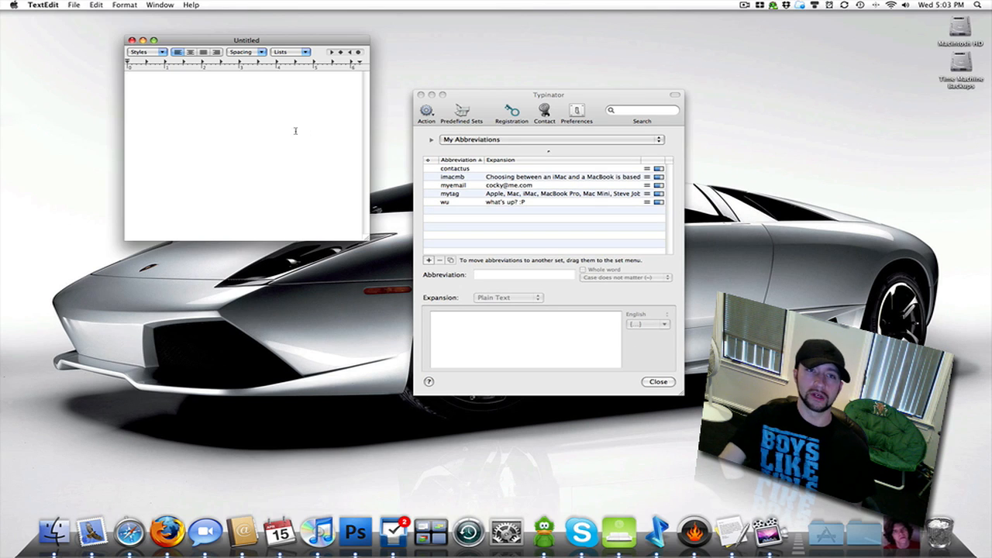
{"action": "mouse_move", "coordinate": [270, 52]}
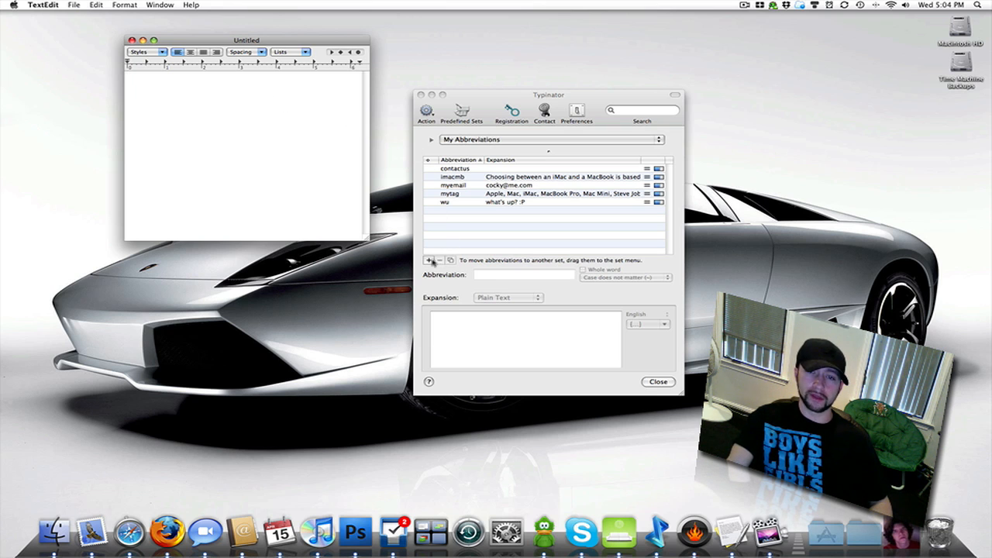
{"action": "left_click", "coordinate": [428, 260]}
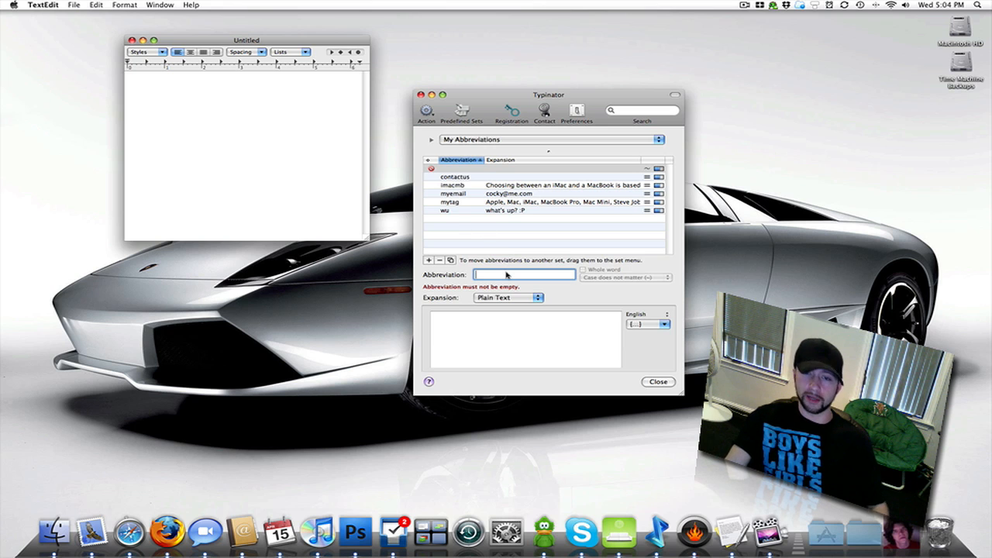
{"action": "type", "text": "dfdsf"}
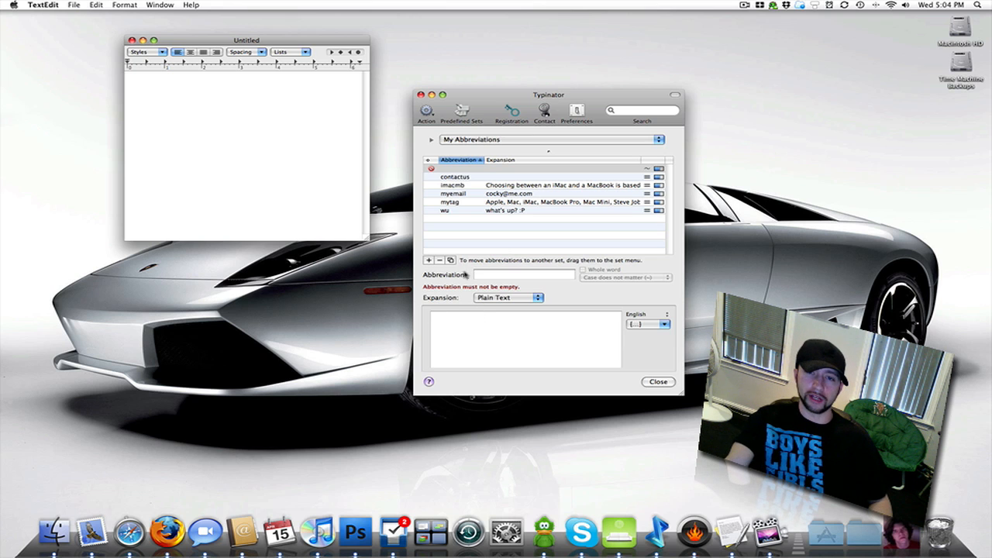
{"action": "left_click", "coordinate": [439, 260]}
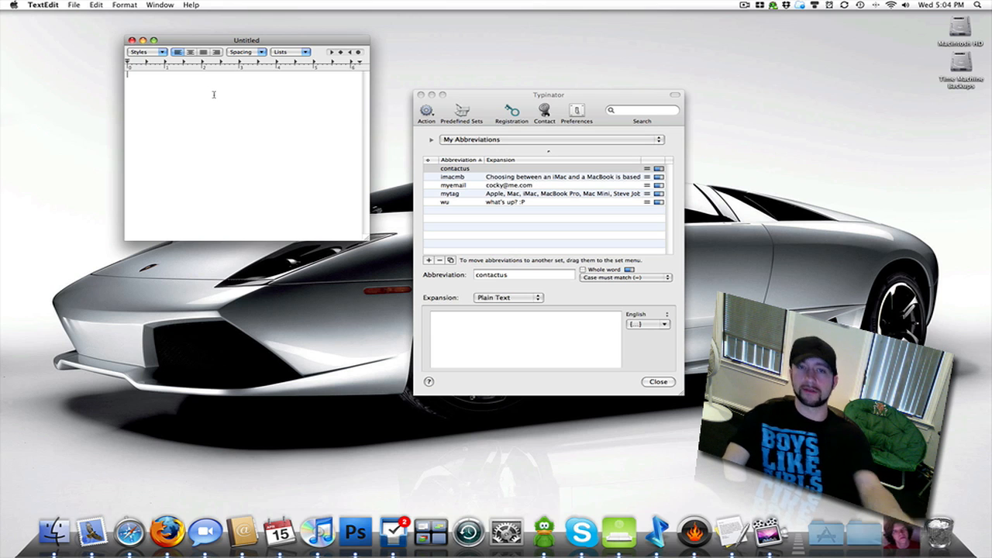
{"action": "mouse_move", "coordinate": [216, 152]}
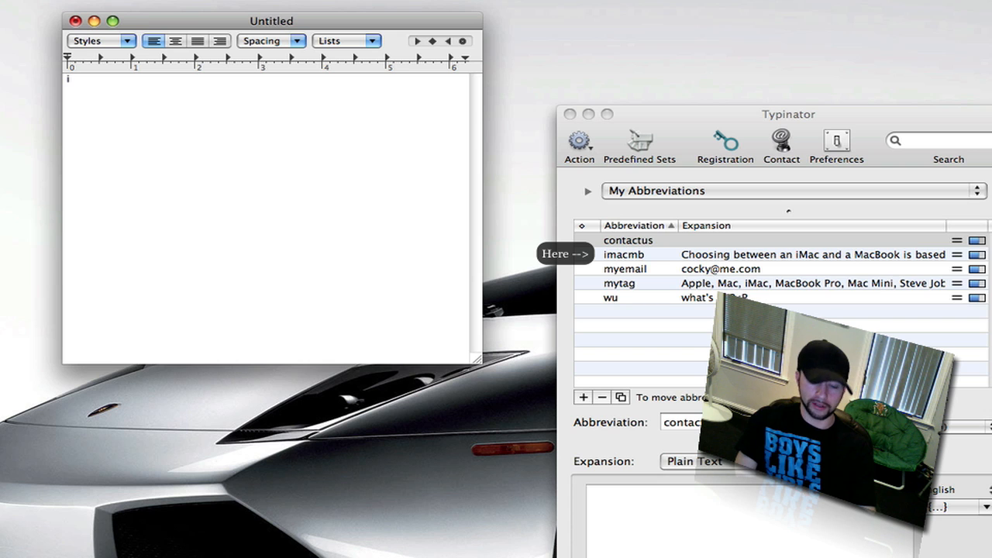
Expand imacmb into the iMac-versus-MacBook paragraph, then close the document unsaved.
{"action": "type", "text": "imac"}
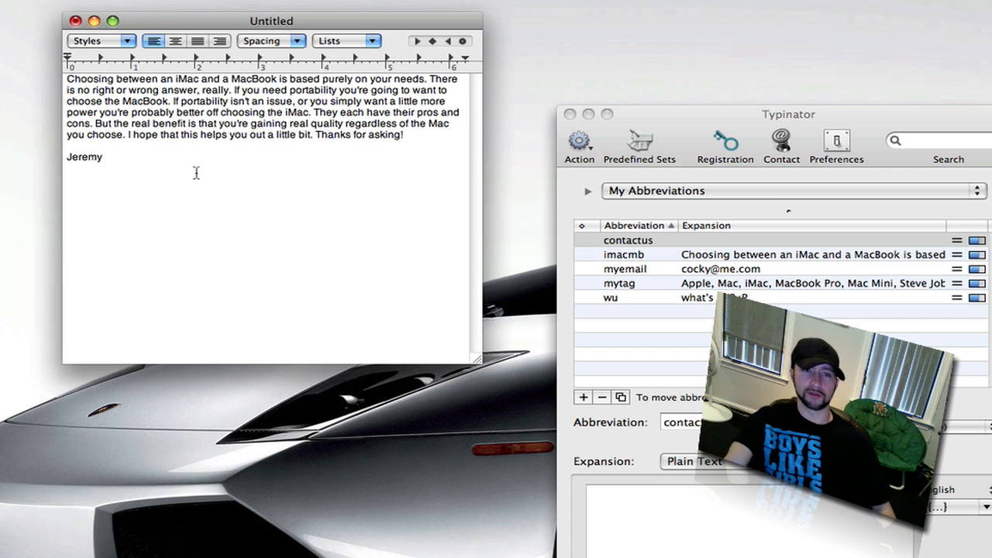
{"action": "mouse_move", "coordinate": [267, 402]}
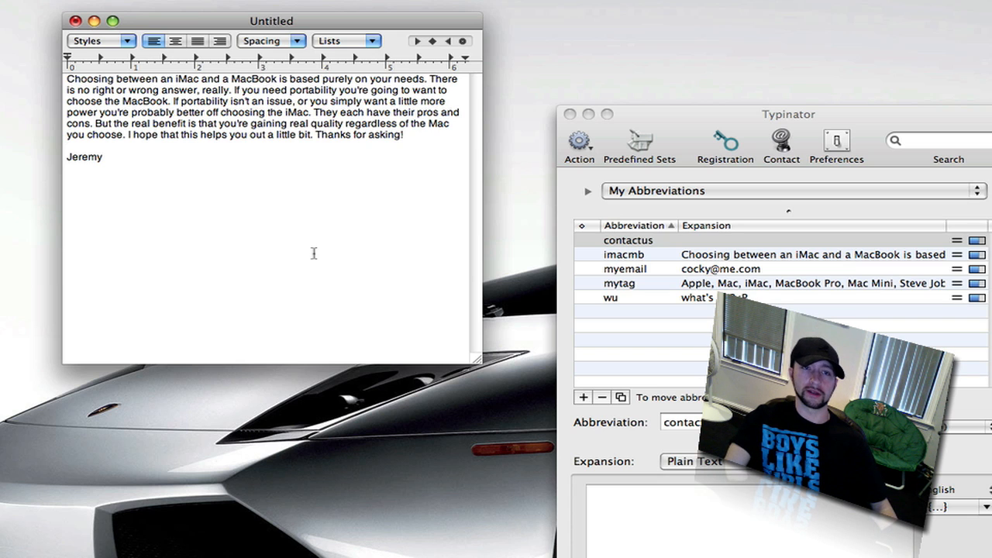
{"action": "left_click", "coordinate": [76, 21]}
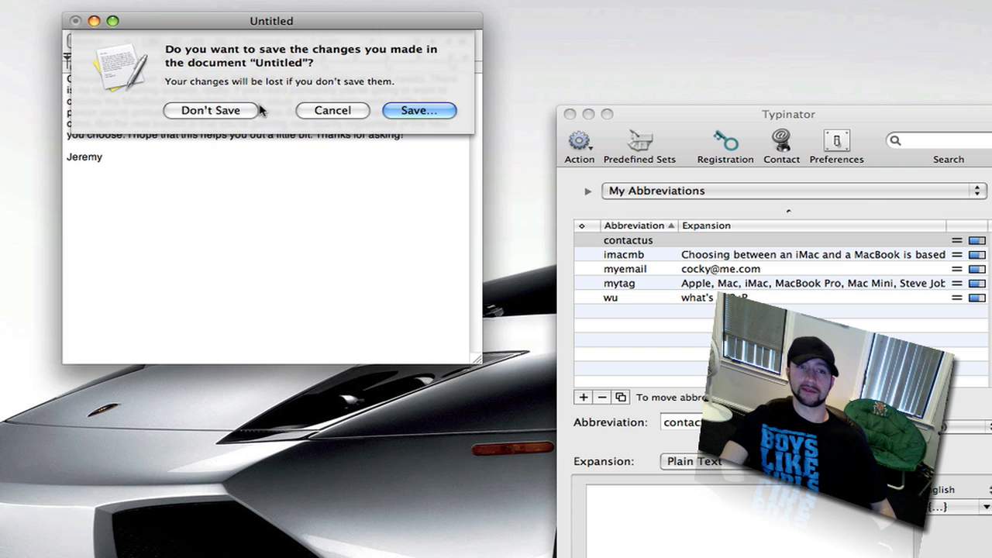
{"action": "left_click", "coordinate": [210, 110]}
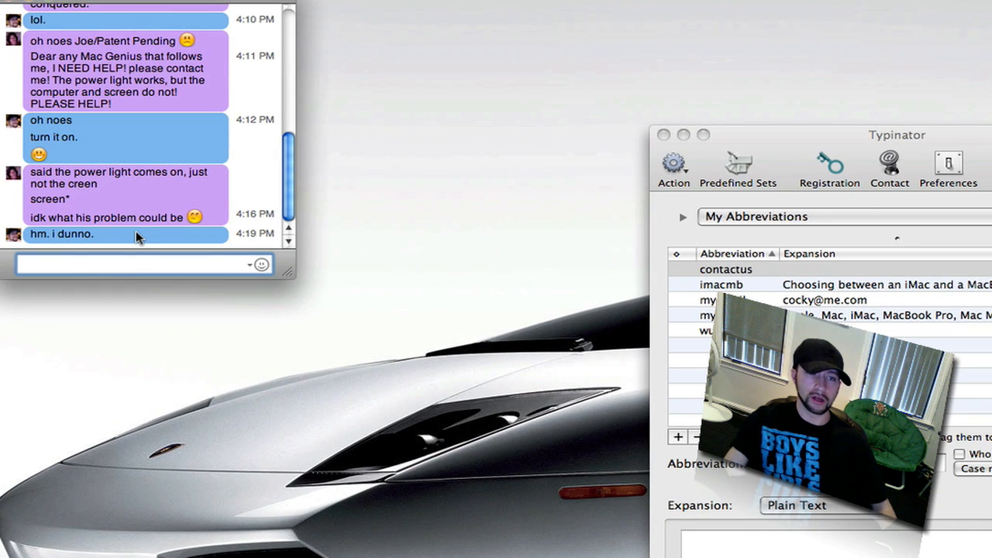
Type the abbreviation ('im…') into the iChat message field.
{"action": "type", "text": "im"}
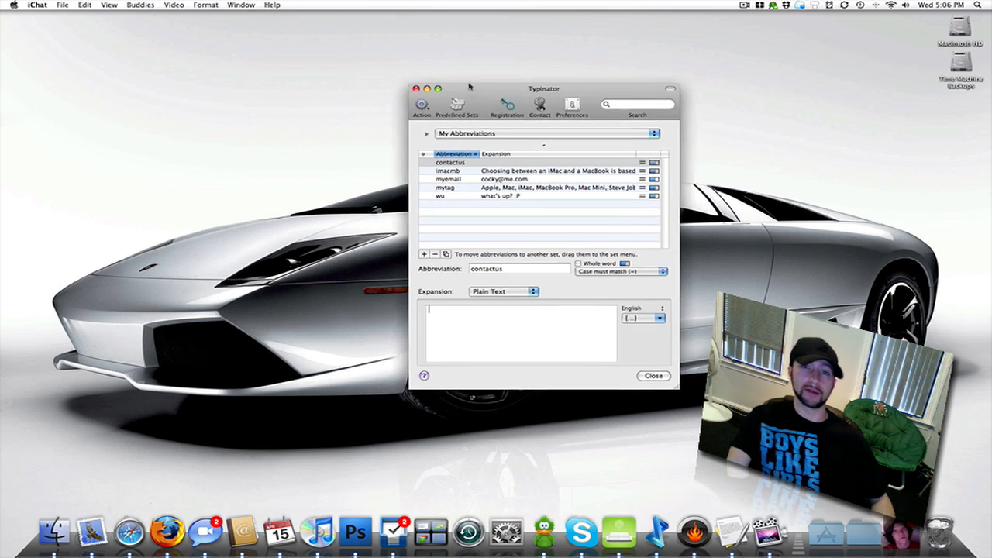
Move the window and switch contactus's expansion to Picture, then back to Plain Text.
{"action": "left_click_drag", "start_coordinate": [543, 88], "coordinate": [515, 74]}
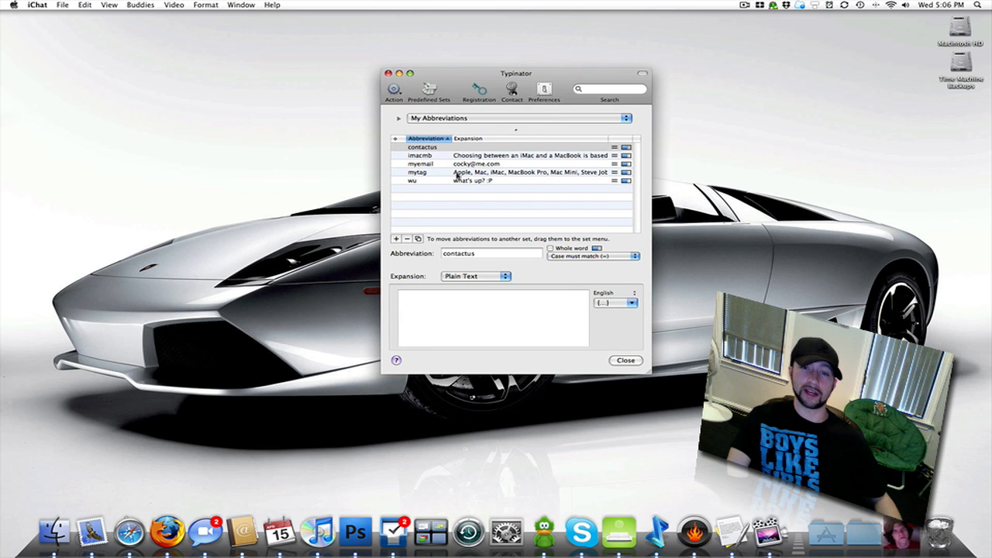
{"action": "mouse_move", "coordinate": [465, 229]}
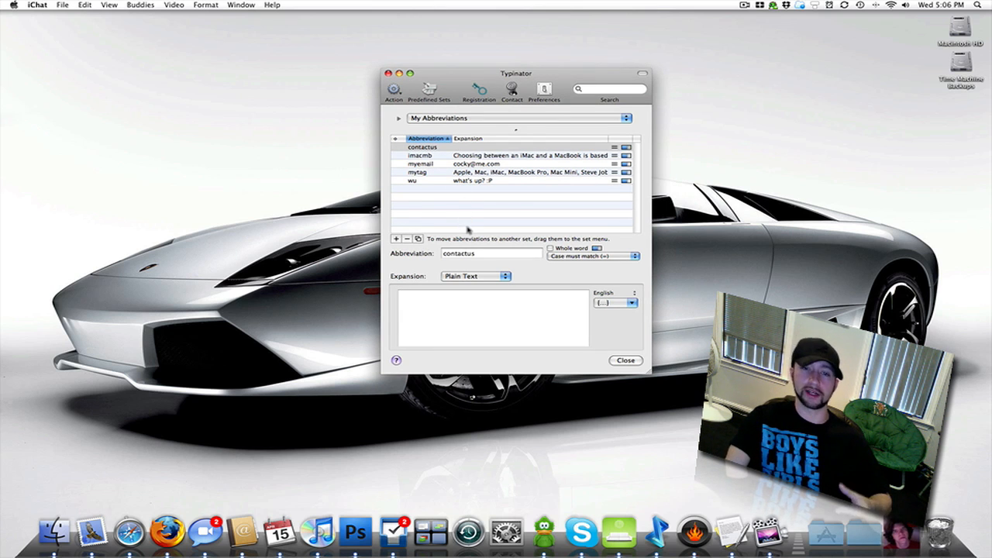
{"action": "left_click", "coordinate": [476, 276]}
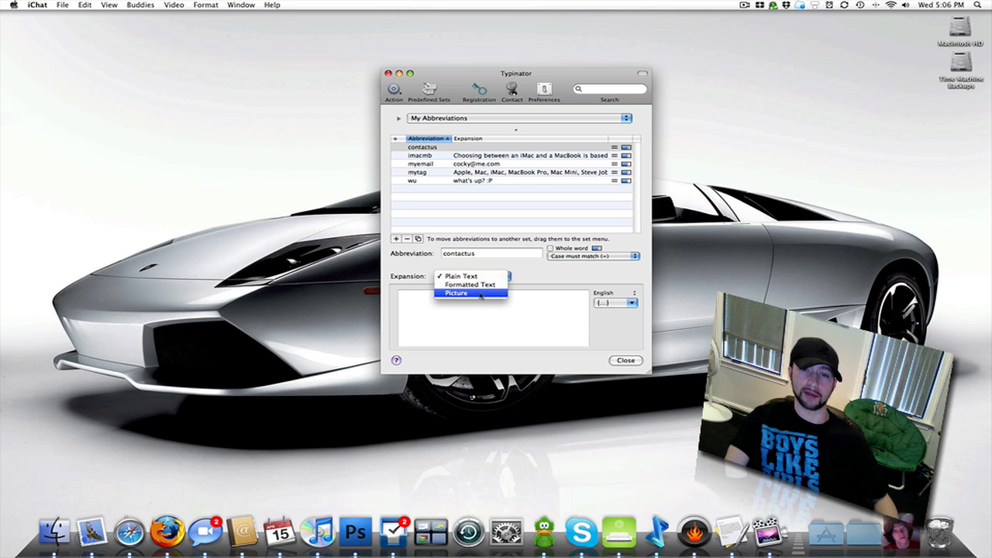
{"action": "left_click", "coordinate": [456, 292]}
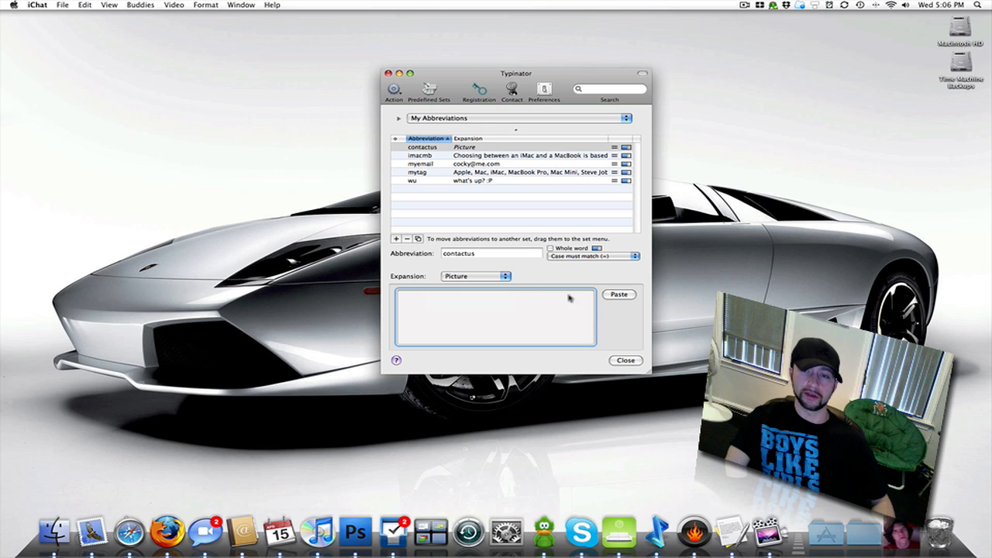
{"action": "mouse_move", "coordinate": [440, 48]}
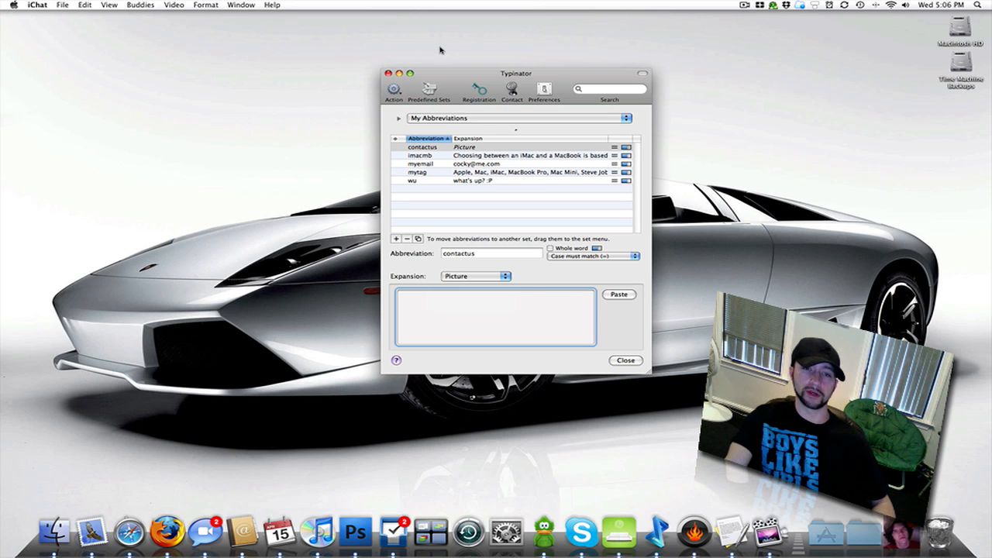
{"action": "left_click", "coordinate": [476, 276]}
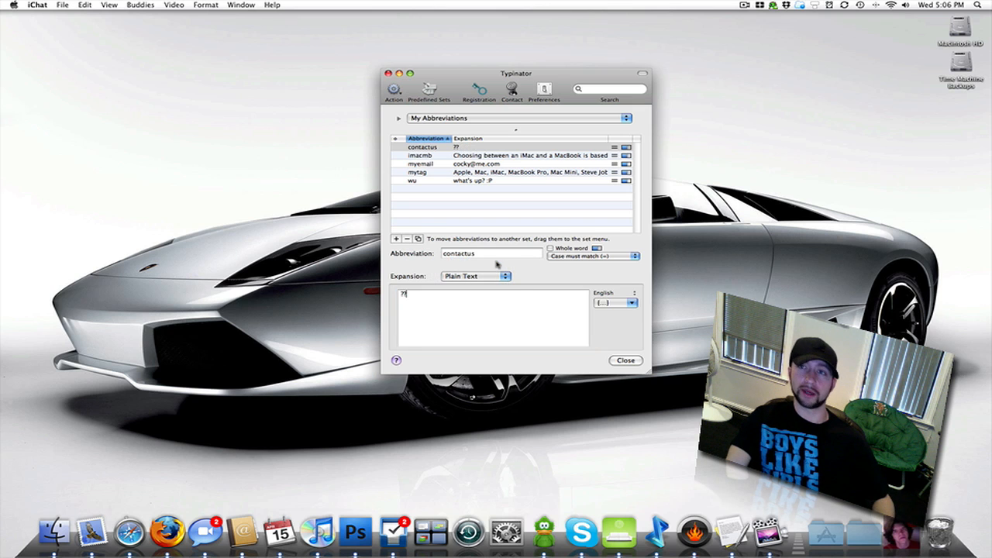
{"action": "left_click", "coordinate": [814, 5]}
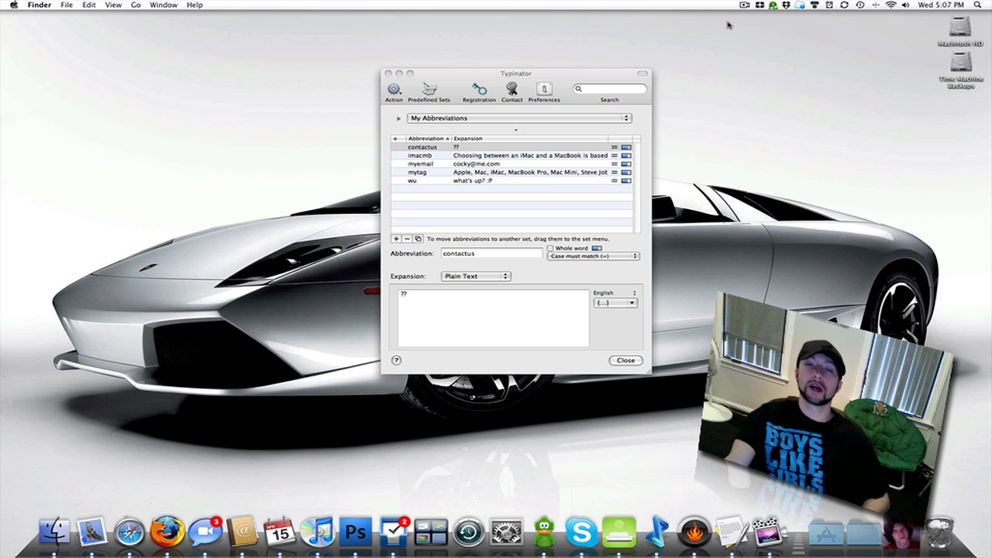
{"action": "left_click", "coordinate": [742, 5]}
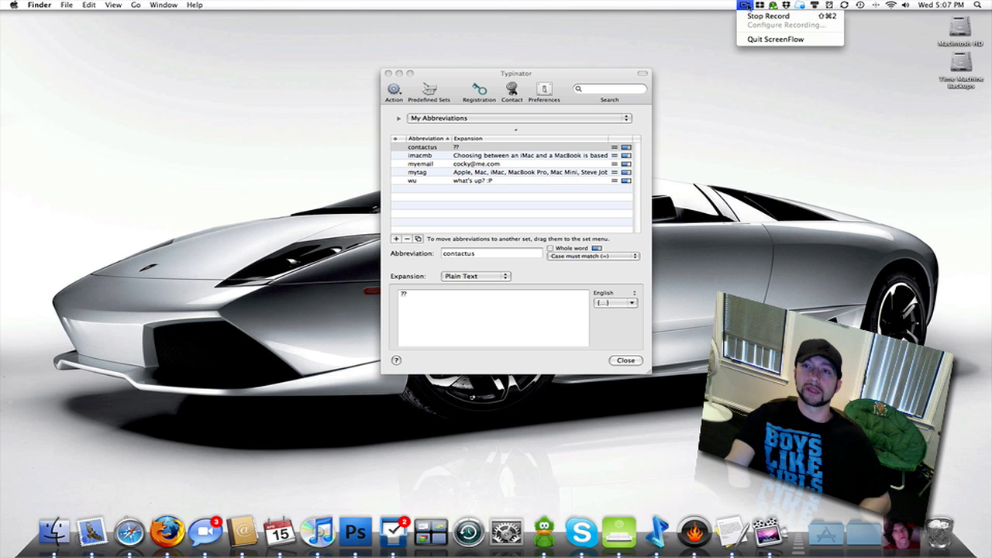